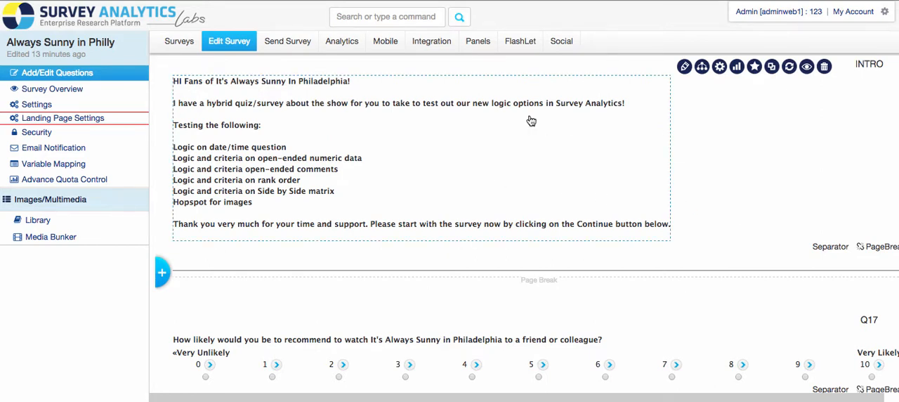
mouse_move(332, 157)
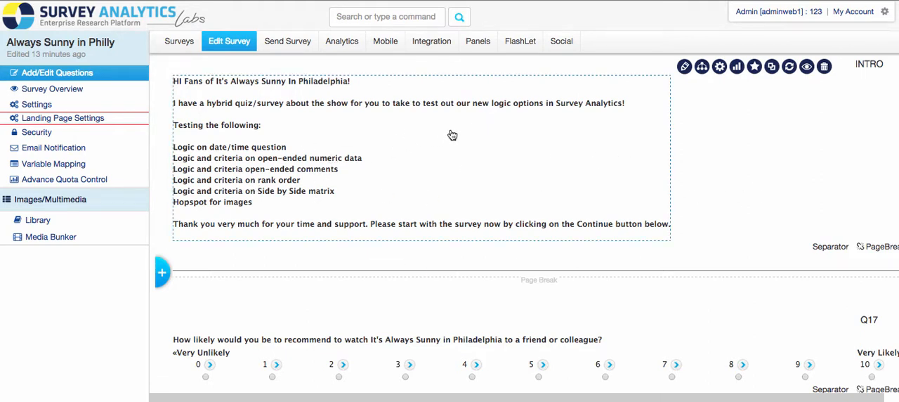
mouse_move(714, 180)
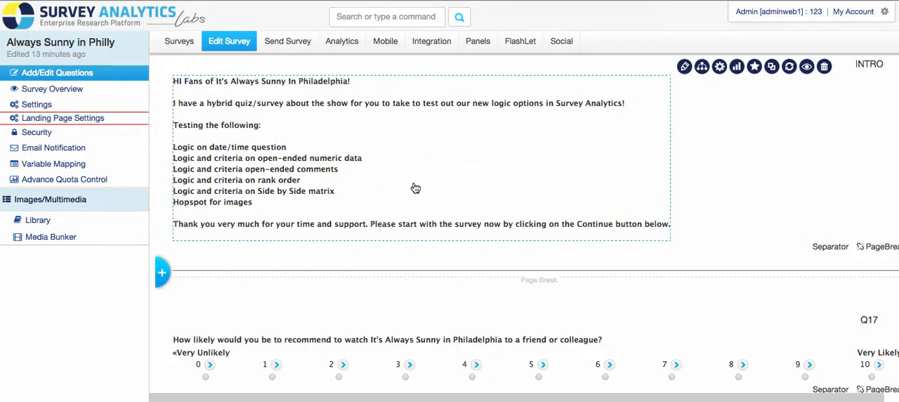
mouse_move(568, 162)
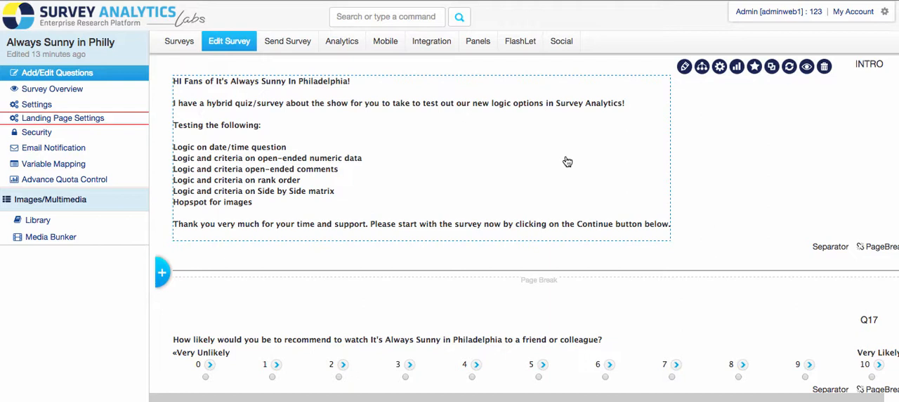
mouse_move(738, 258)
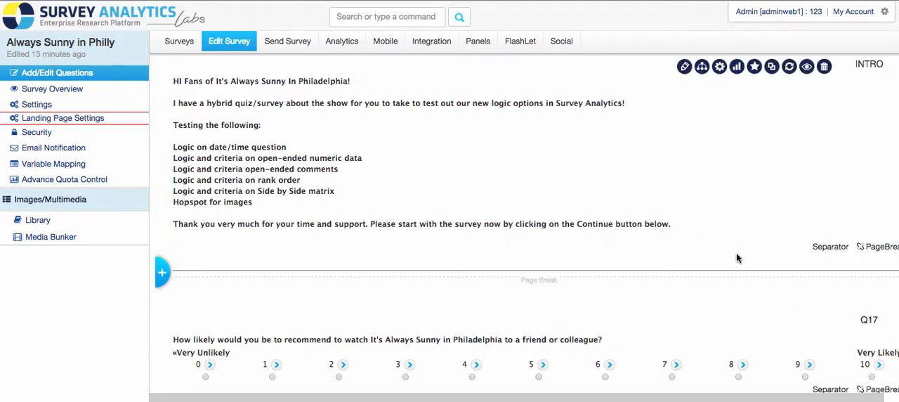
Step: Show the logic options for Q15, the first-episode air-date question
scroll("down", 3)
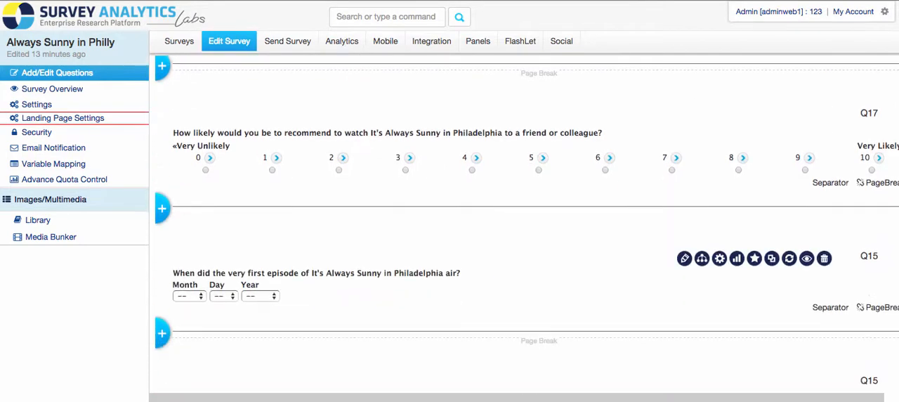
scroll("down", 3)
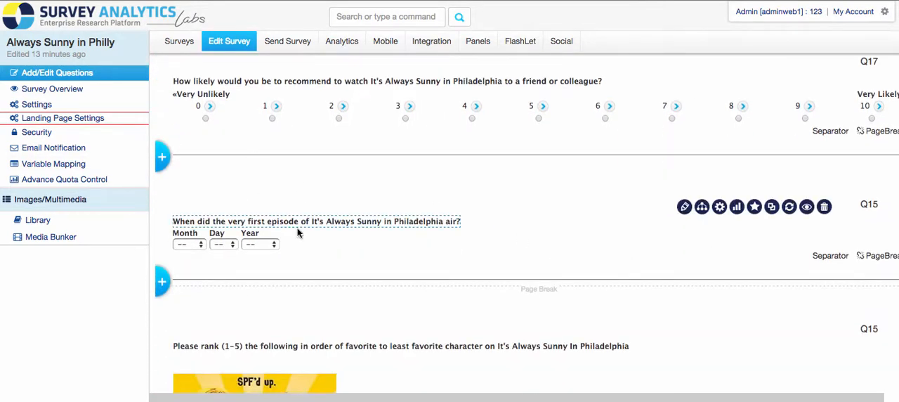
mouse_move(702, 206)
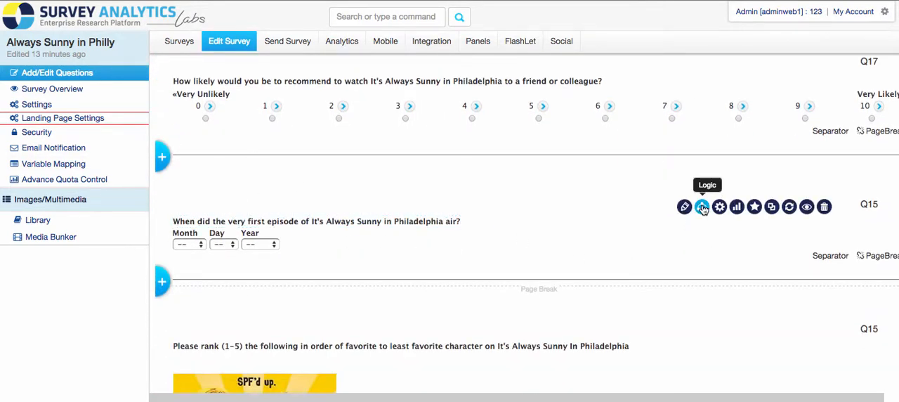
left_click(703, 205)
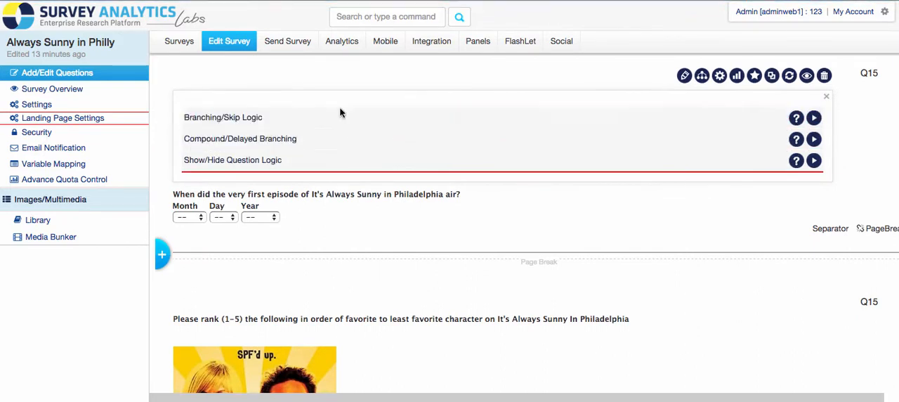
mouse_move(405, 138)
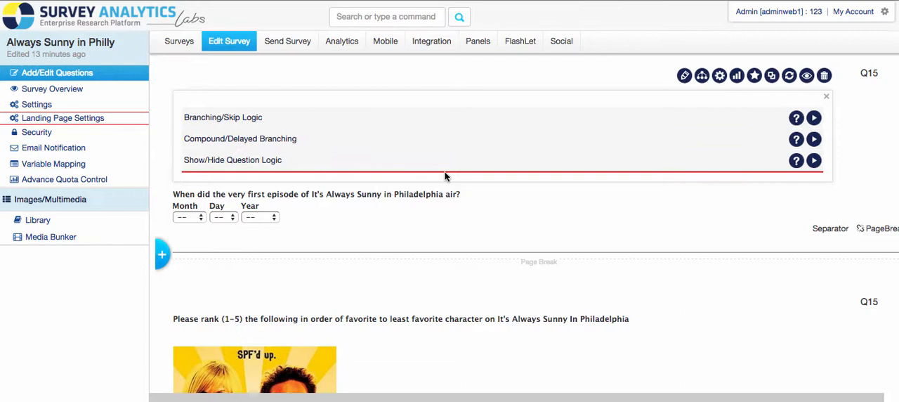
mouse_move(590, 245)
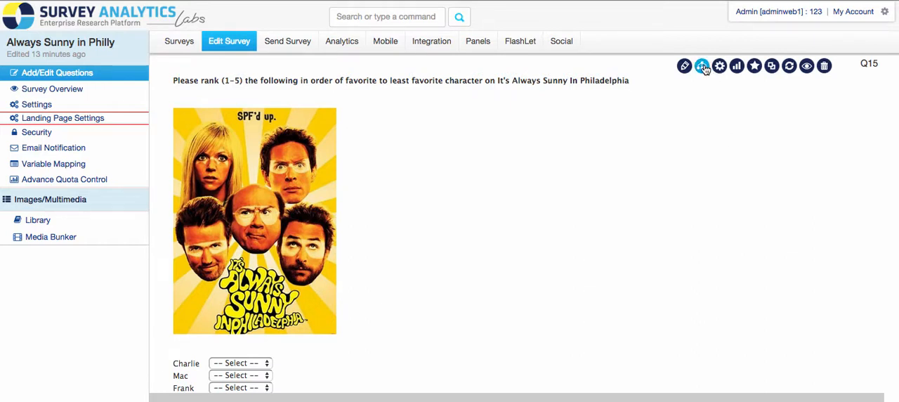
Step: Show the logic options for the favourite-character ranking question
left_click(703, 64)
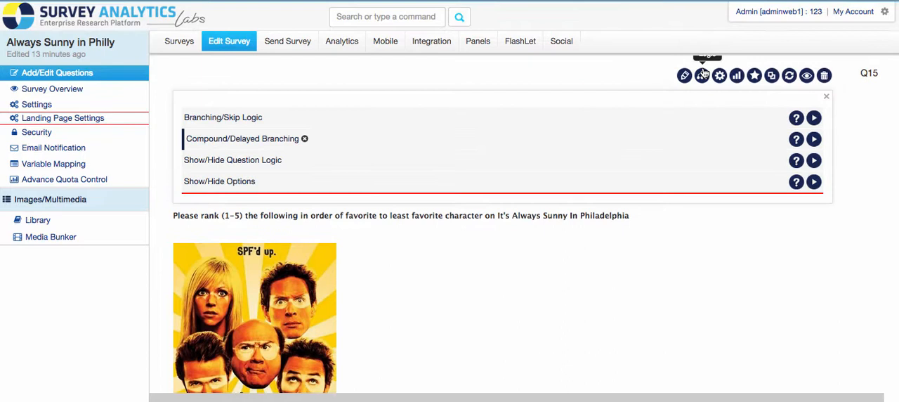
mouse_move(691, 160)
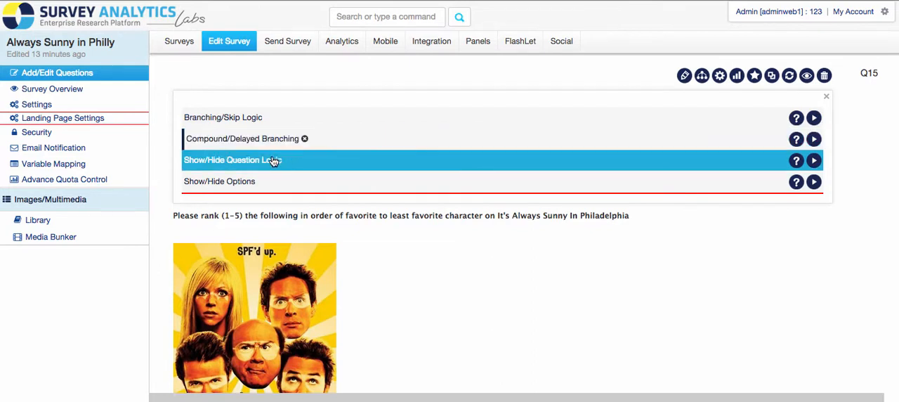
mouse_move(278, 181)
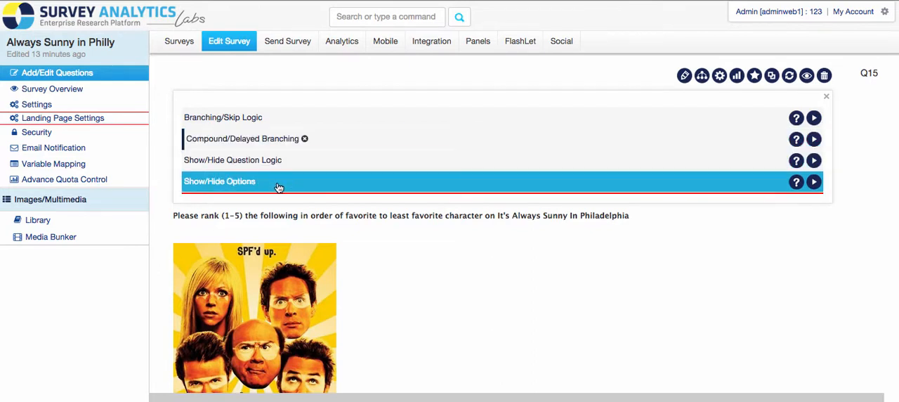
mouse_move(222, 118)
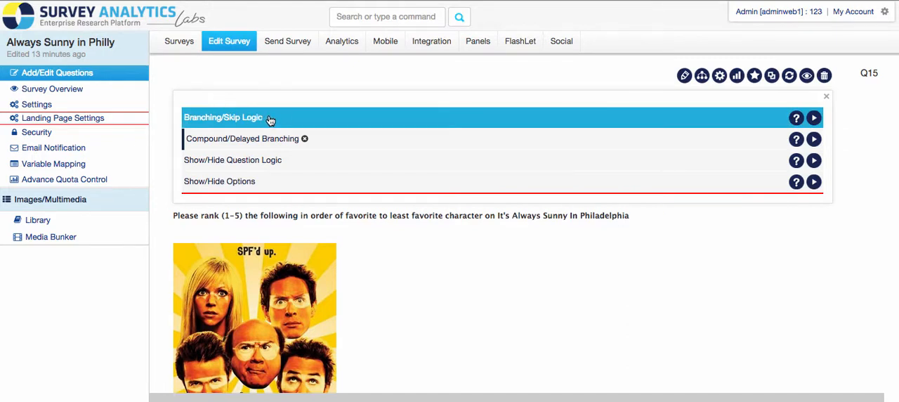
mouse_move(253, 97)
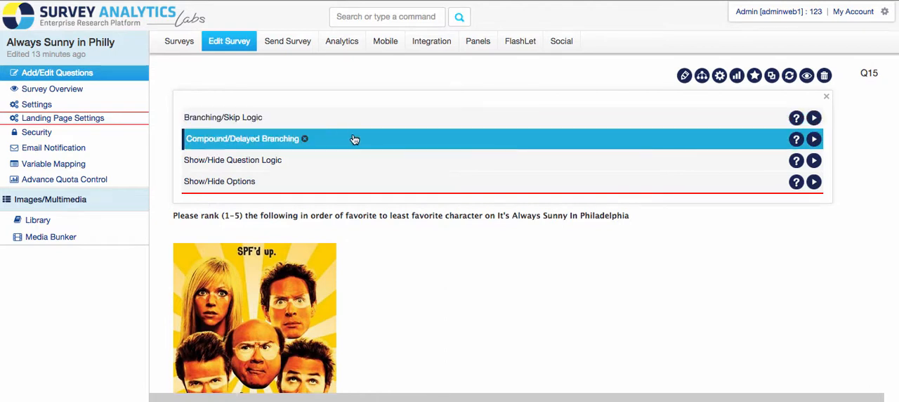
Step: Expand Compound/Delayed Branching to reveal the existing Charlie #1 → Q11, else Q16 rule
left_click(814, 138)
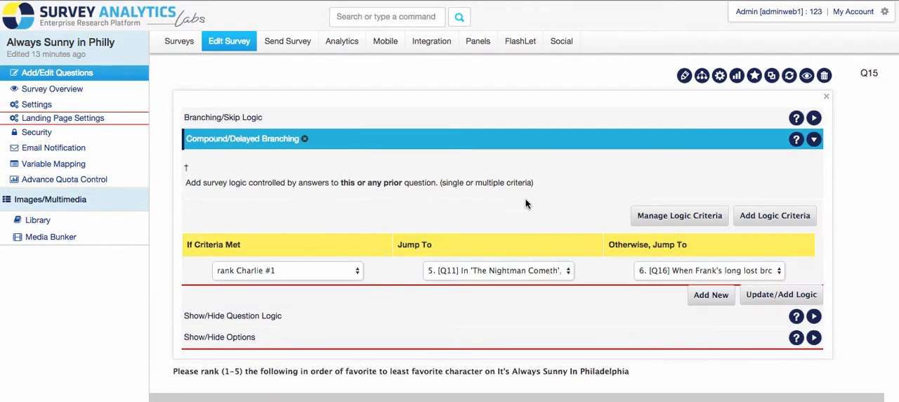
mouse_move(568, 222)
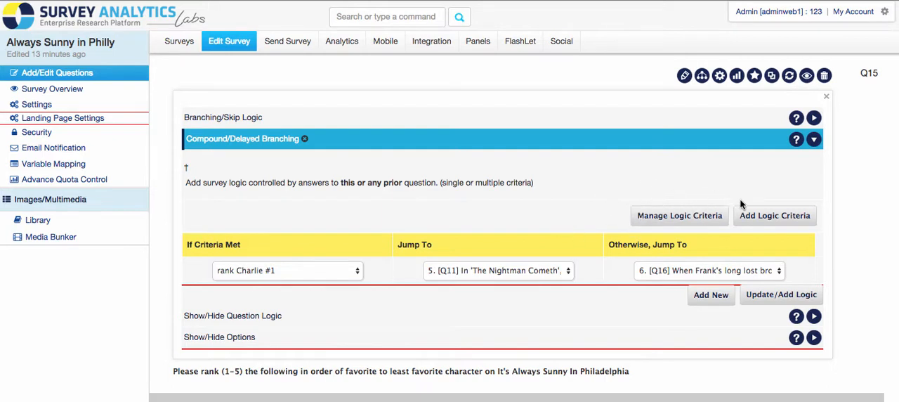
mouse_move(764, 224)
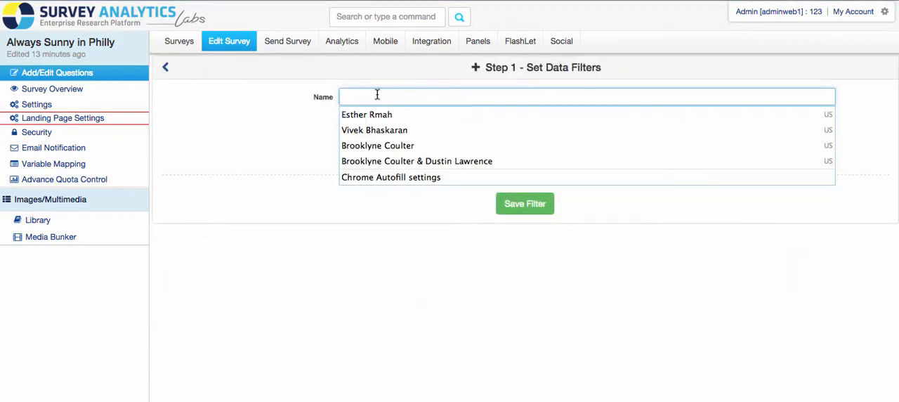
Step: Define the filter condition Q15 Mac is Ranked 2
type("test")
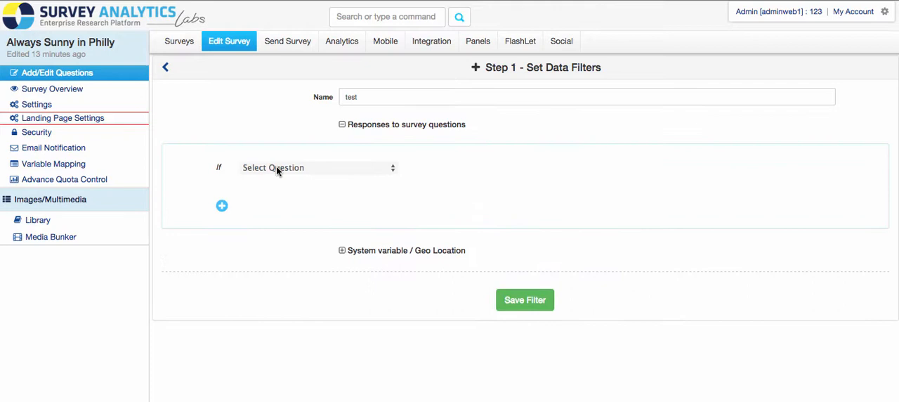
left_click(317, 167)
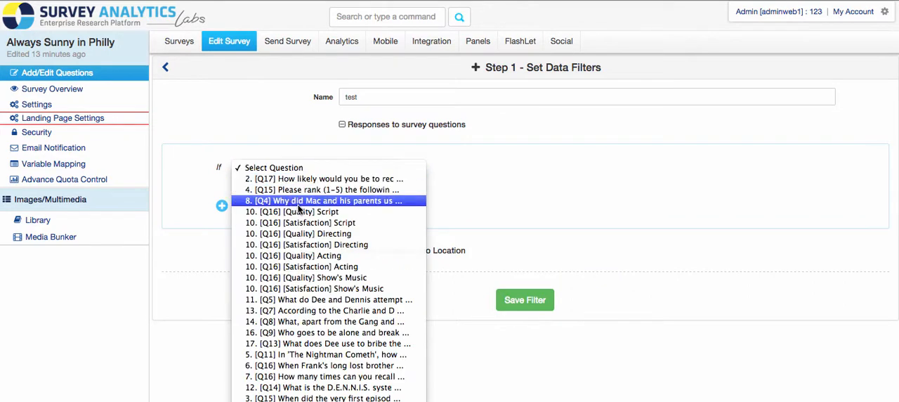
left_click(323, 190)
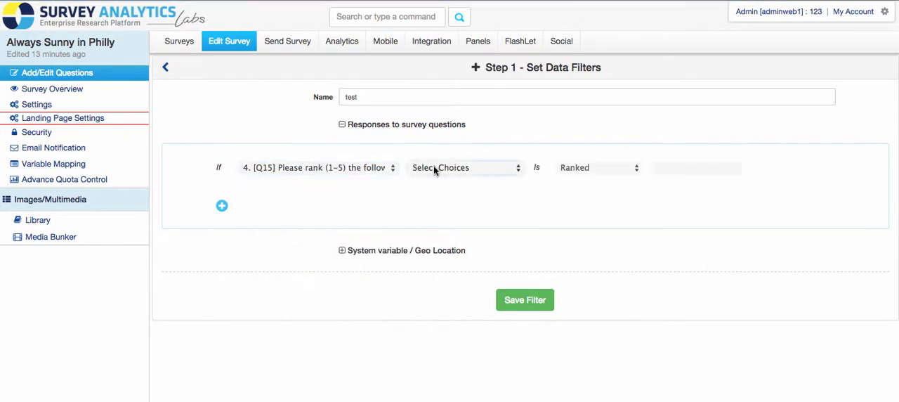
left_click(465, 167)
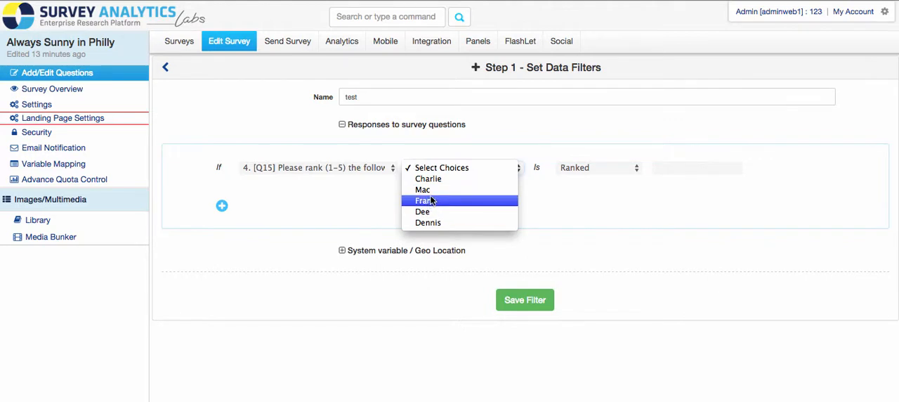
left_click(423, 189)
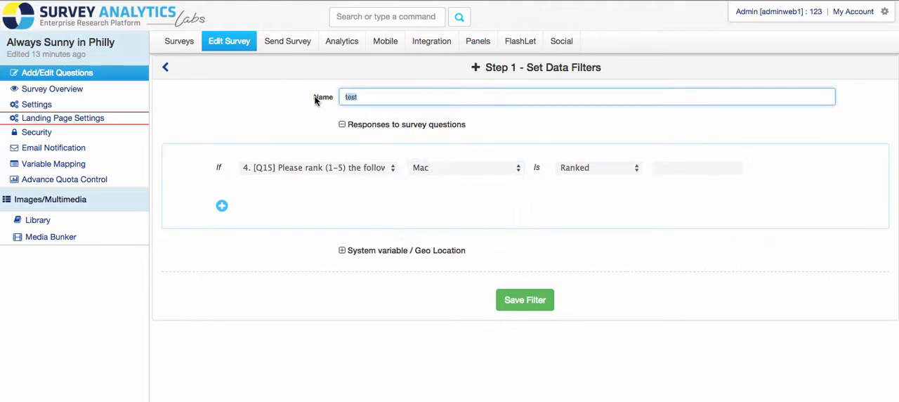
type("Mac")
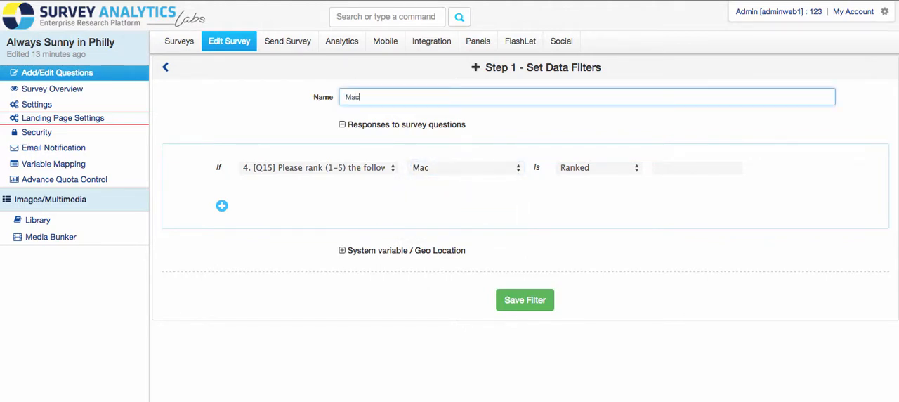
left_click(696, 167)
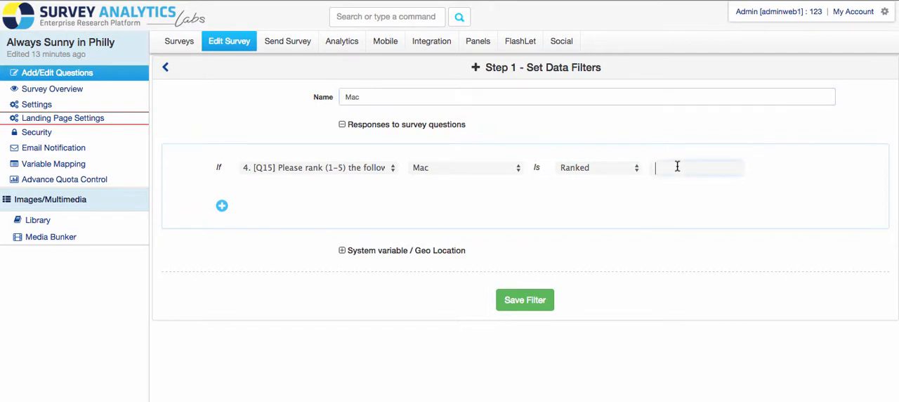
type("2")
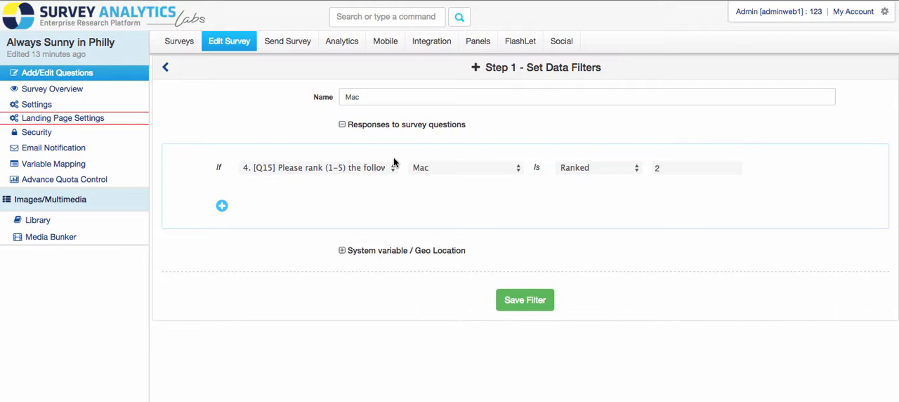
mouse_move(424, 236)
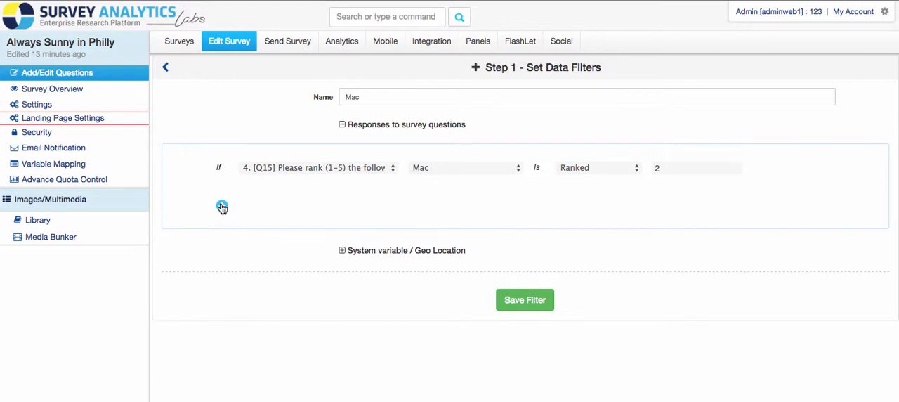
Step: Add a second condition, then remove it so only the Mac condition remains
left_click(222, 208)
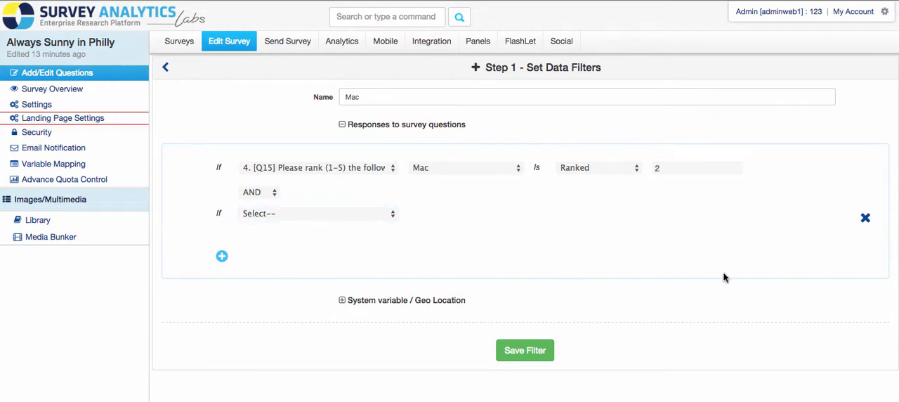
left_click(865, 218)
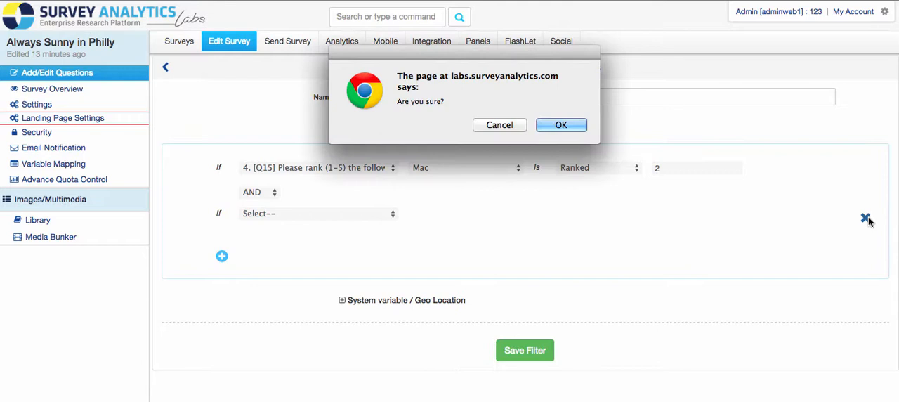
left_click(561, 124)
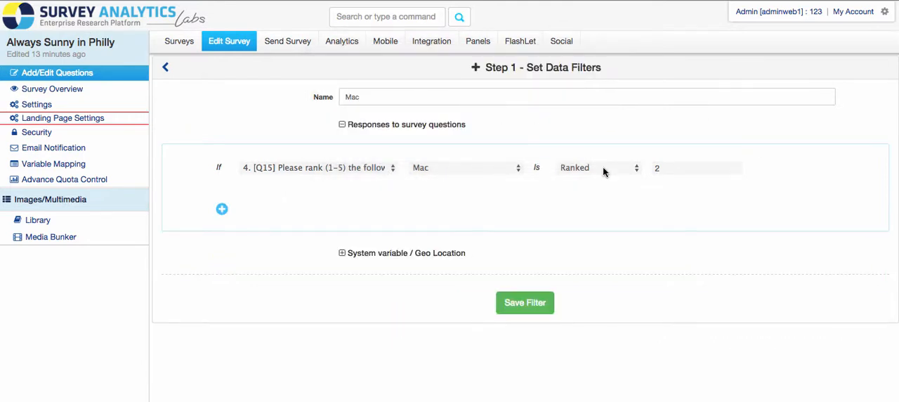
mouse_move(639, 218)
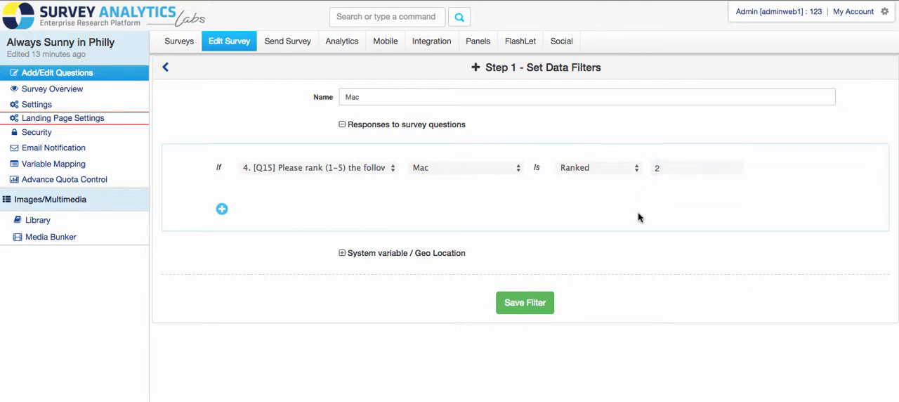
Step: Save the Mac filter and select it as the If Criteria Met branching criterion
left_click(525, 302)
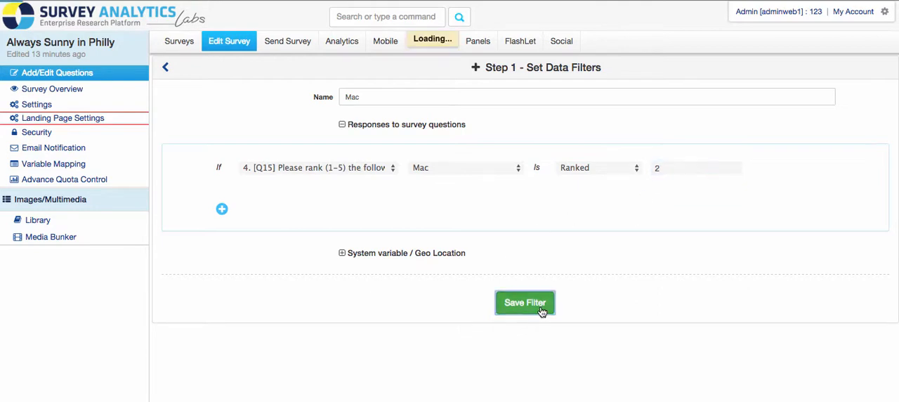
left_click(526, 302)
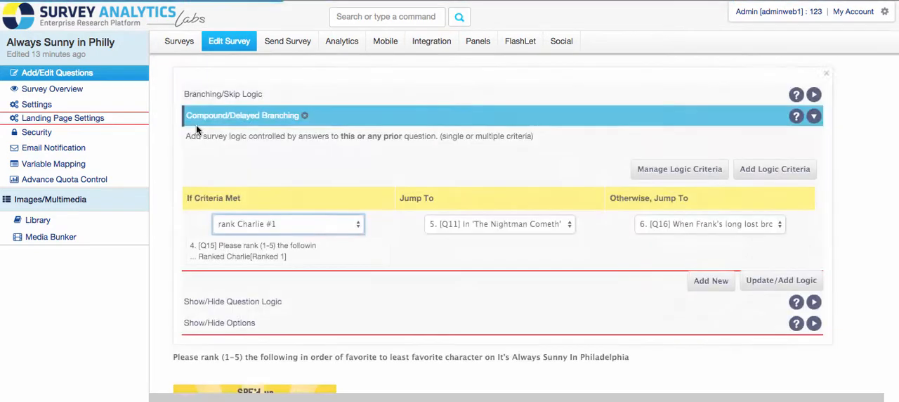
left_click(288, 223)
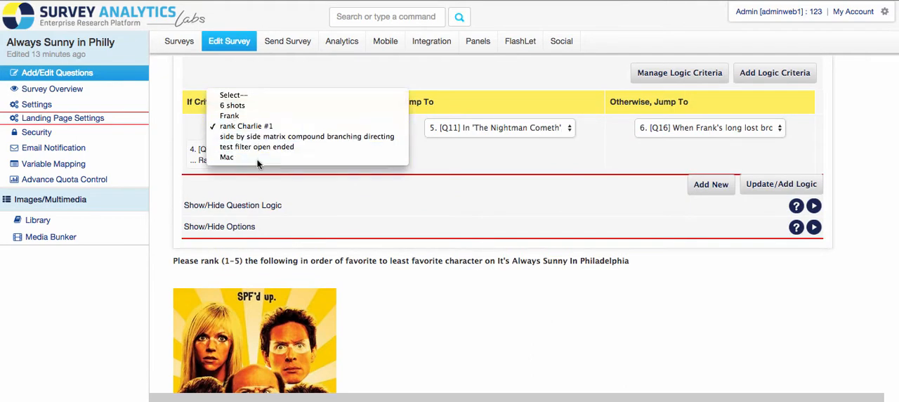
left_click(226, 157)
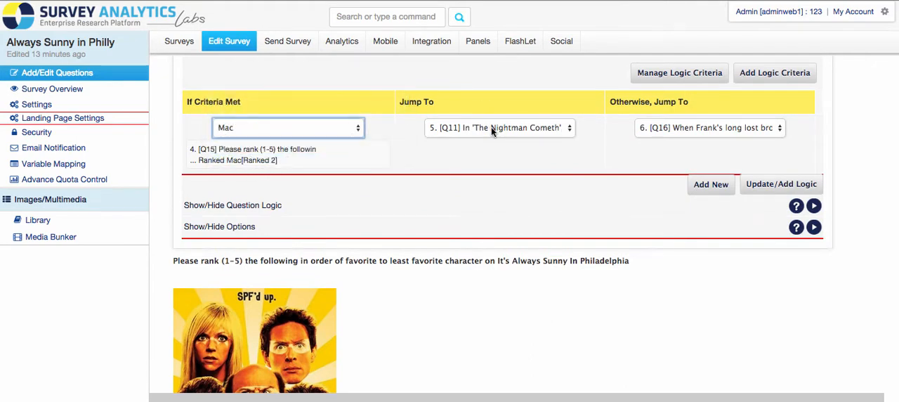
Step: Keep Q11 as the jump destination and update the branching logic
left_click(499, 127)
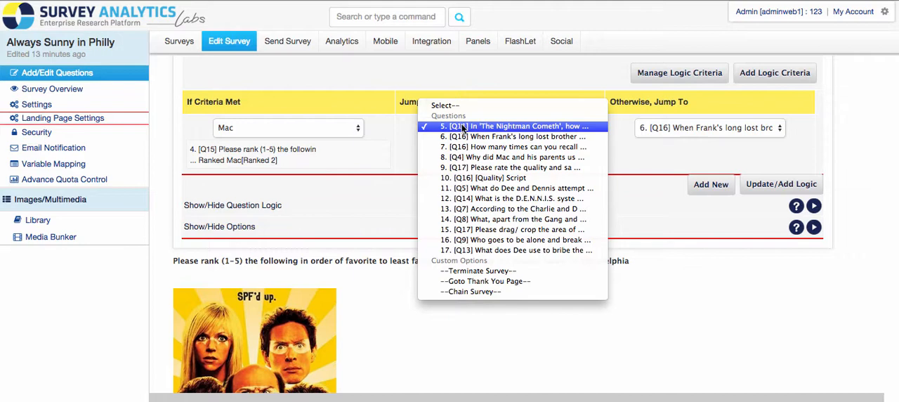
left_click(514, 126)
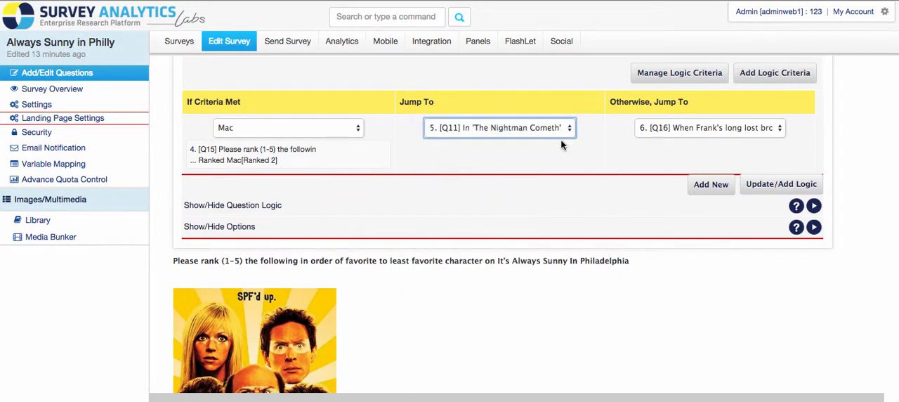
left_click(710, 128)
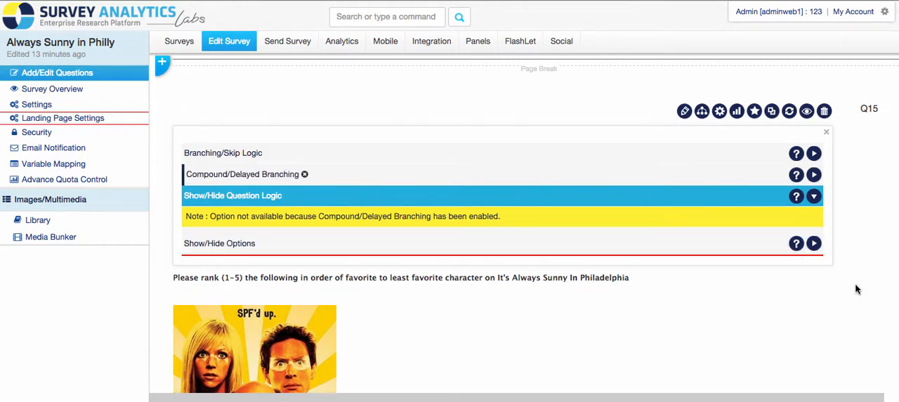
mouse_move(813, 329)
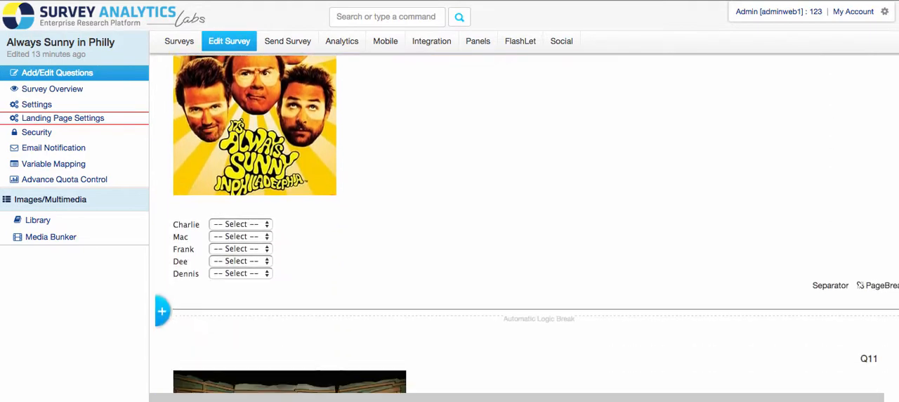
scroll("down", 3)
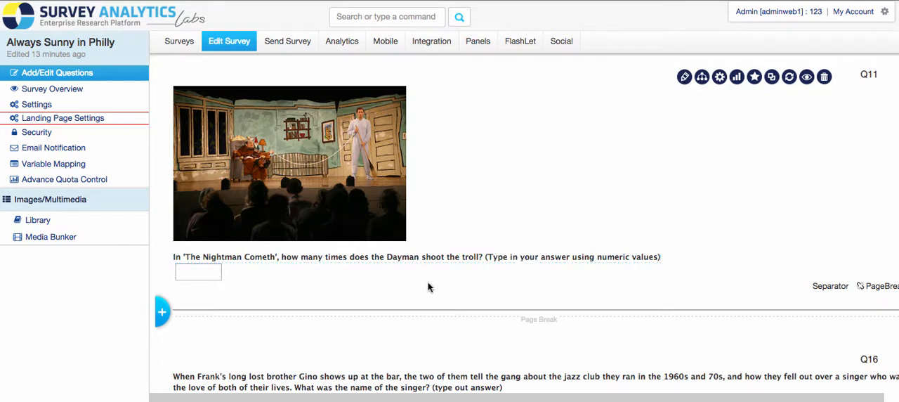
scroll("down", 3)
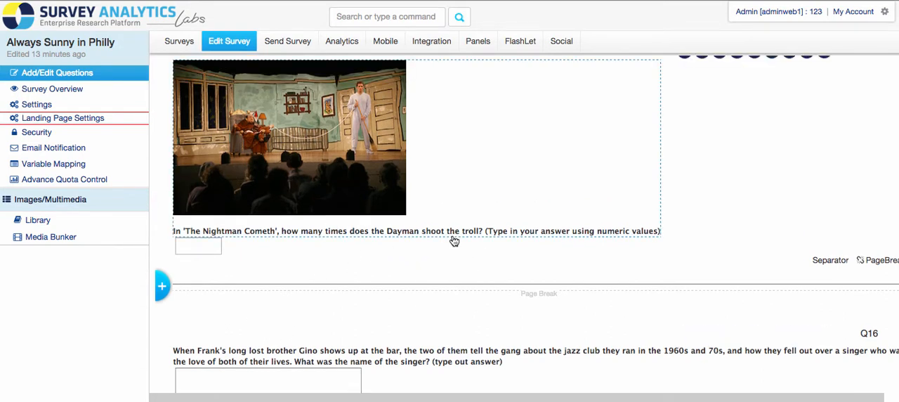
mouse_move(464, 242)
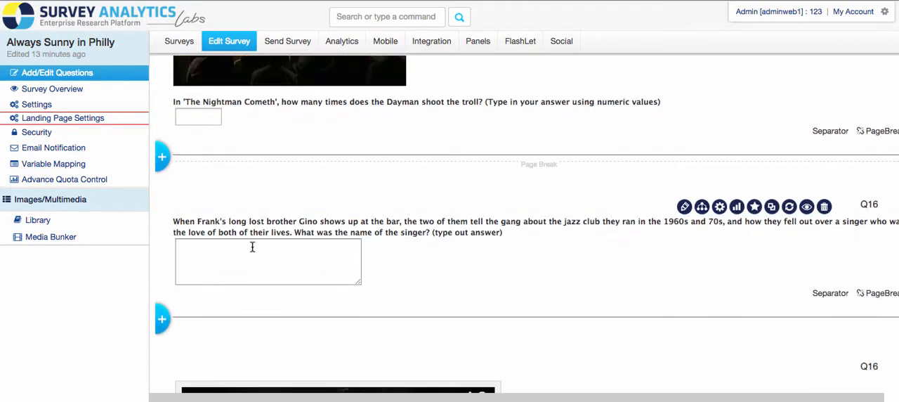
left_click(267, 261)
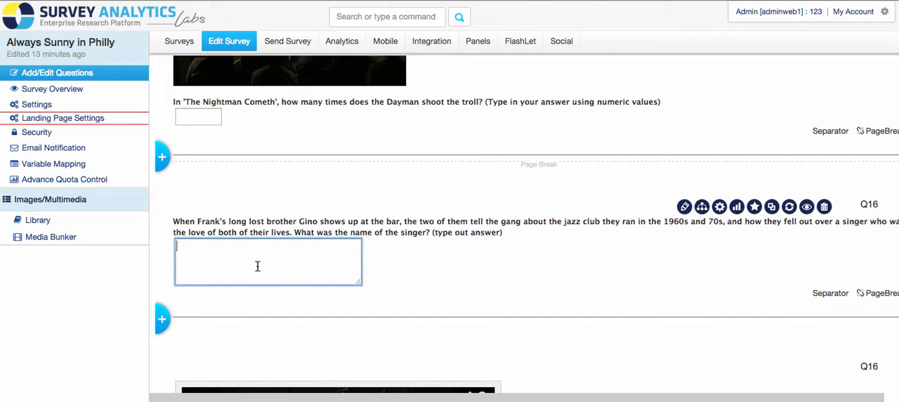
scroll("down", 3)
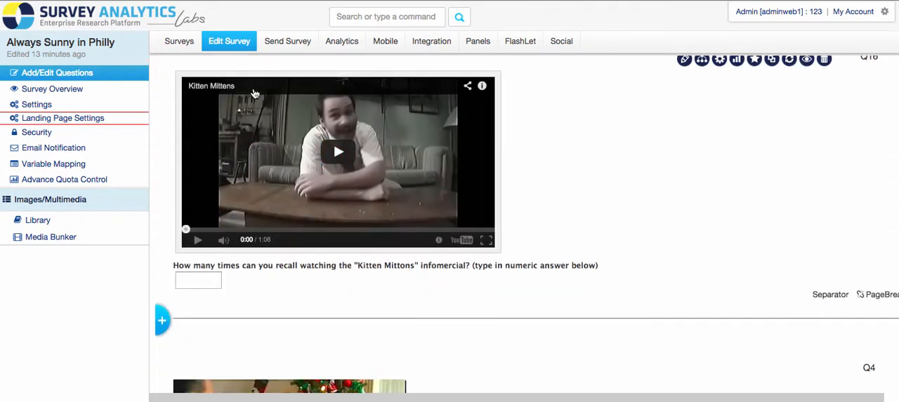
mouse_move(405, 188)
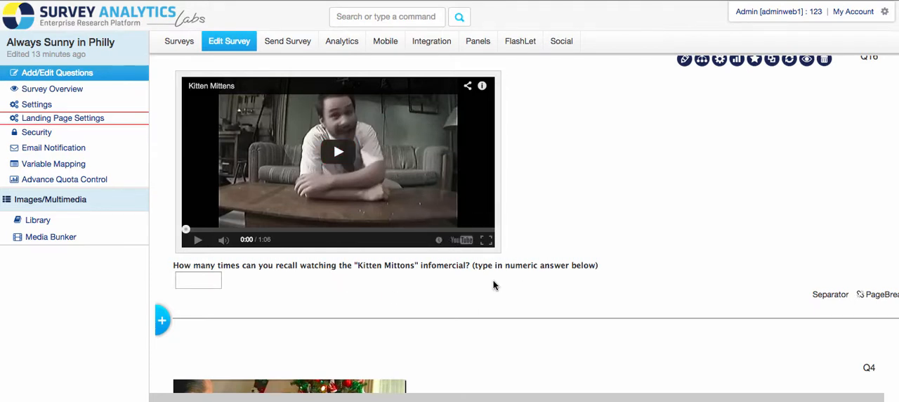
scroll("down", 3)
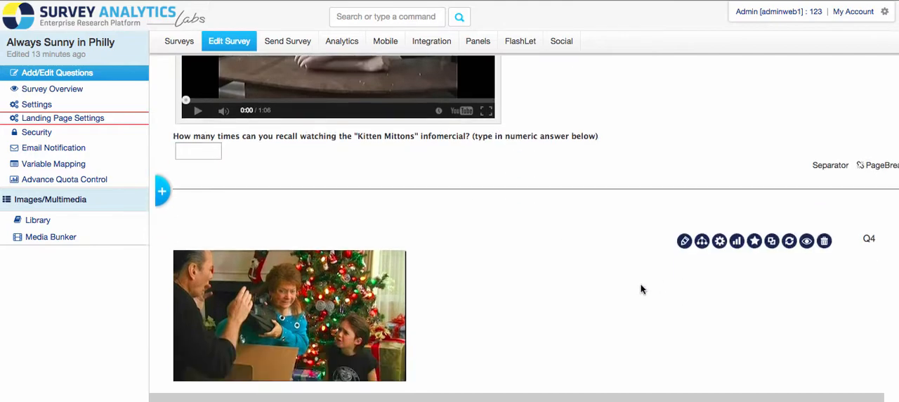
scroll("down", 3)
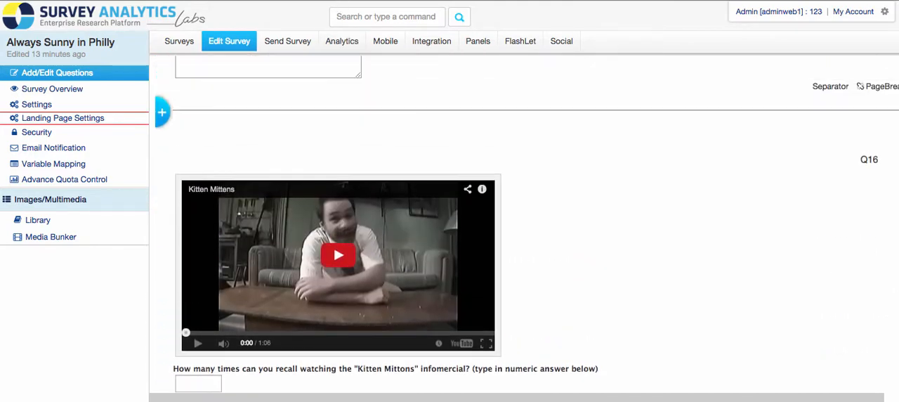
scroll("down", 3)
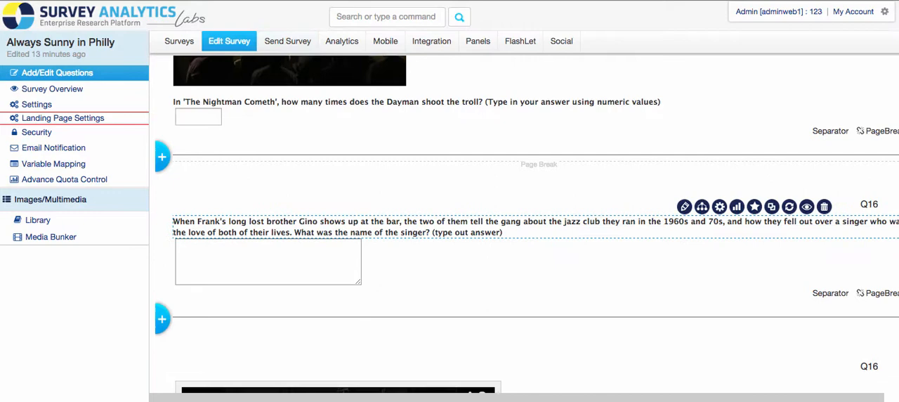
scroll("down", 3)
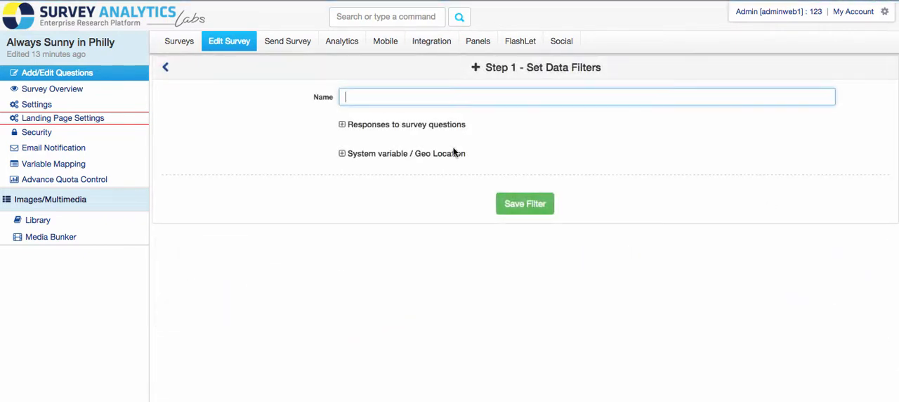
Step: Name the new filter 'Troll 5 times' and base its condition on Q11 Nightman Cometh
left_click(587, 96)
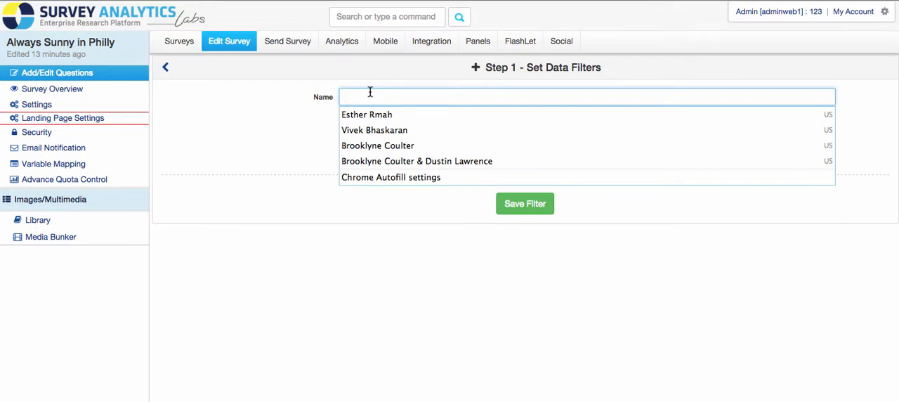
type("Troll 5")
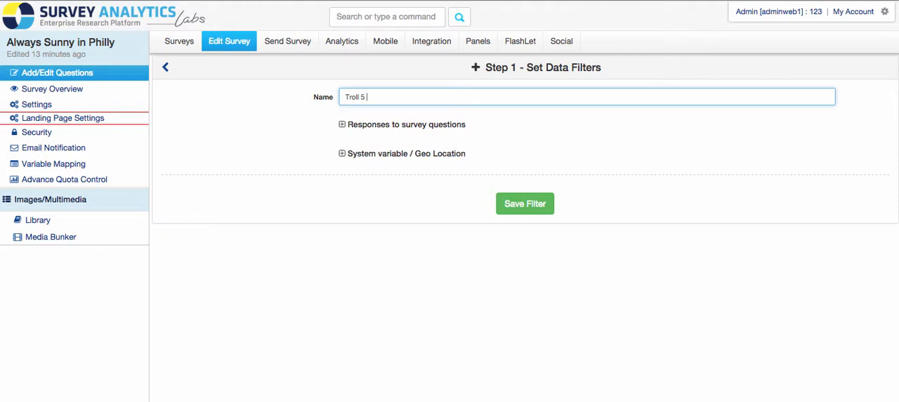
left_click(343, 124)
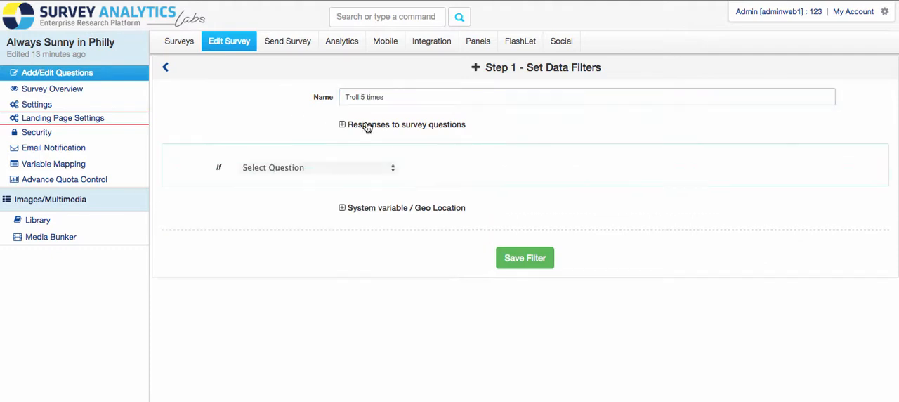
left_click(318, 168)
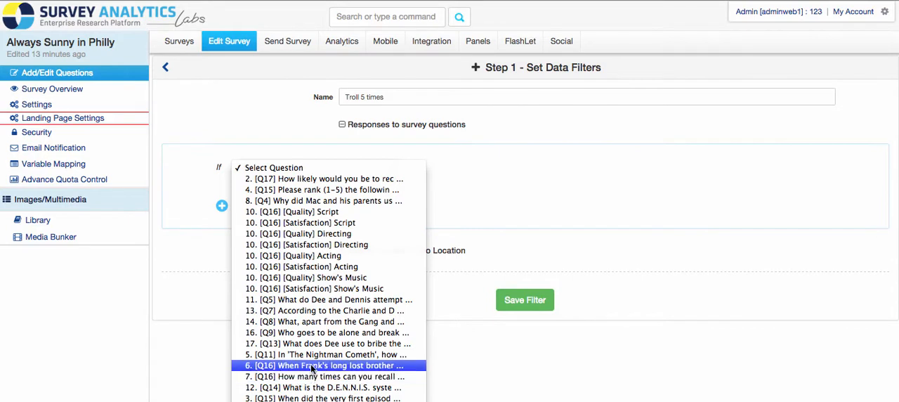
left_click(330, 354)
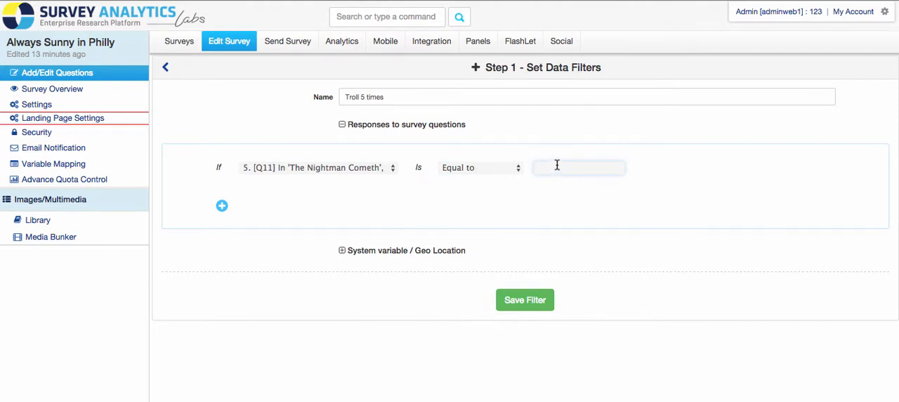
mouse_move(572, 163)
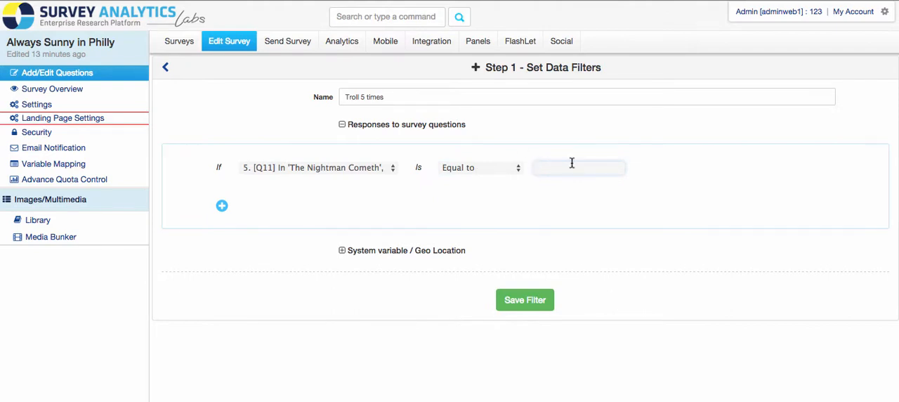
Step: Set the Q11 condition to Greater than equal to 5
type("5")
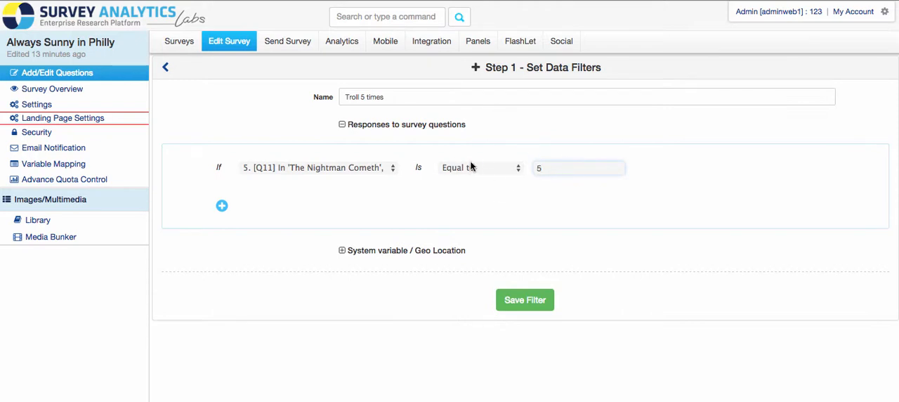
left_click(481, 167)
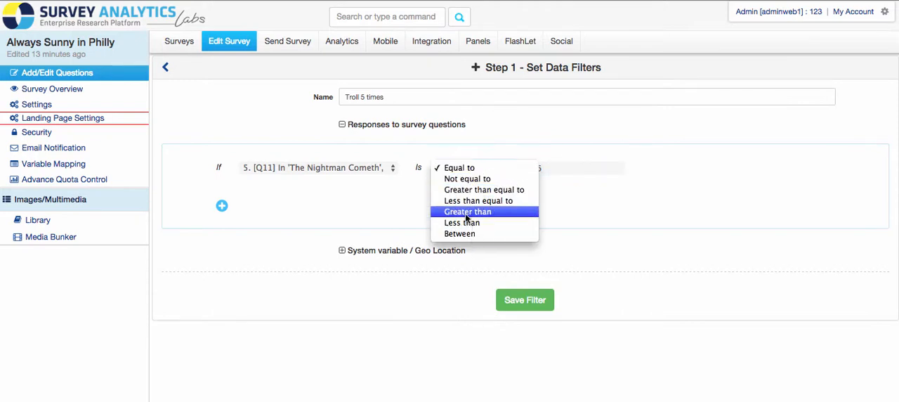
mouse_move(466, 178)
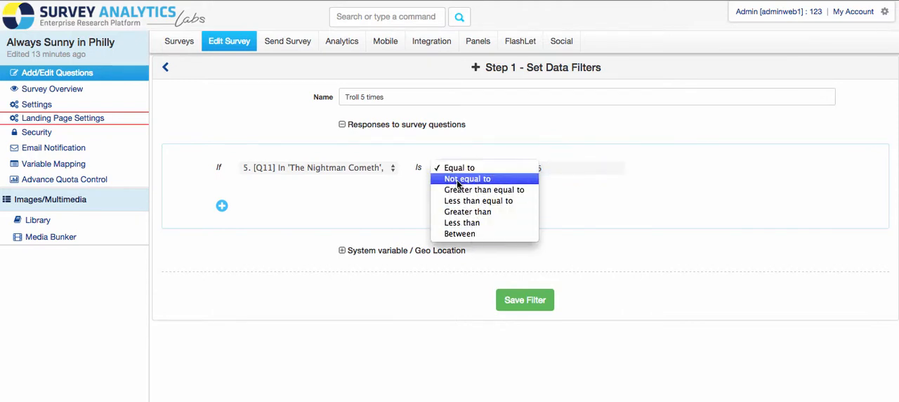
mouse_move(483, 188)
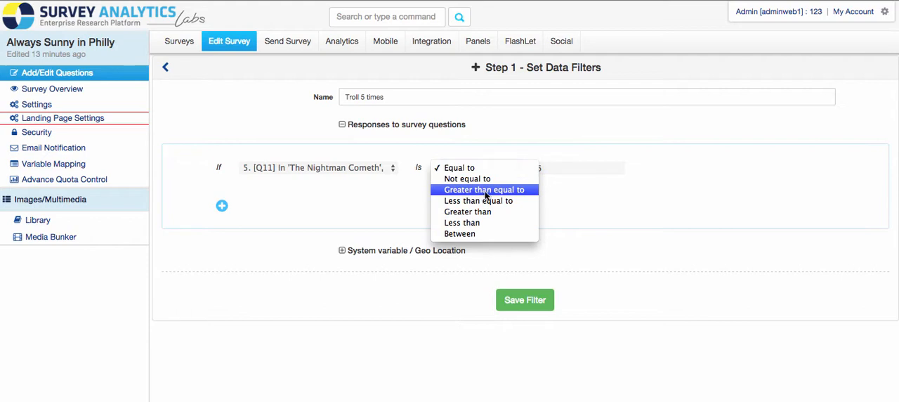
left_click(484, 188)
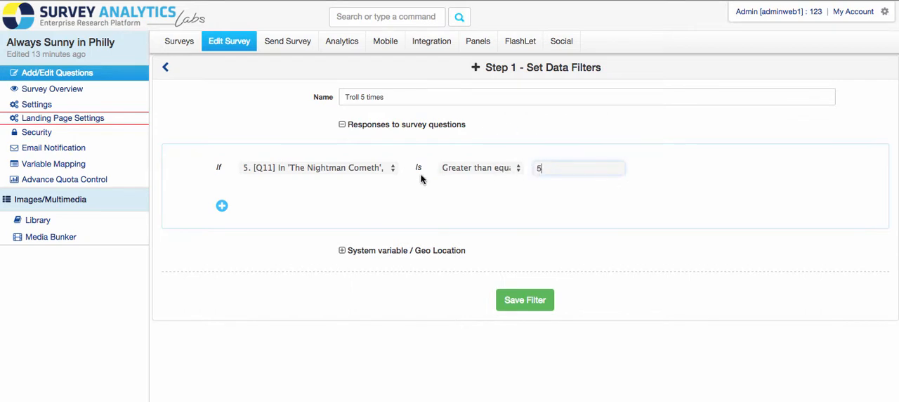
mouse_move(543, 112)
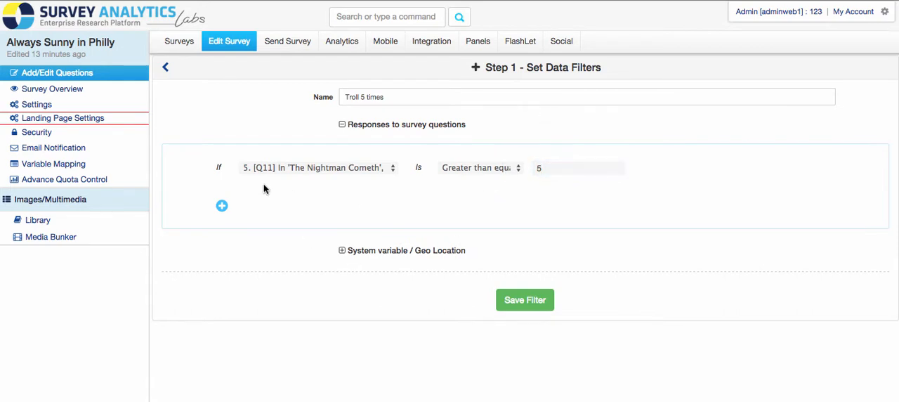
Step: Add an AND condition: Q16 answer equals Shadynasty
left_click(222, 206)
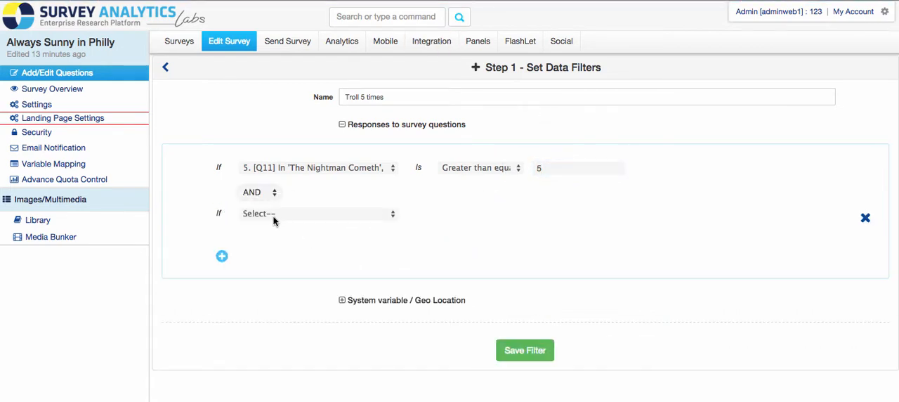
left_click(317, 214)
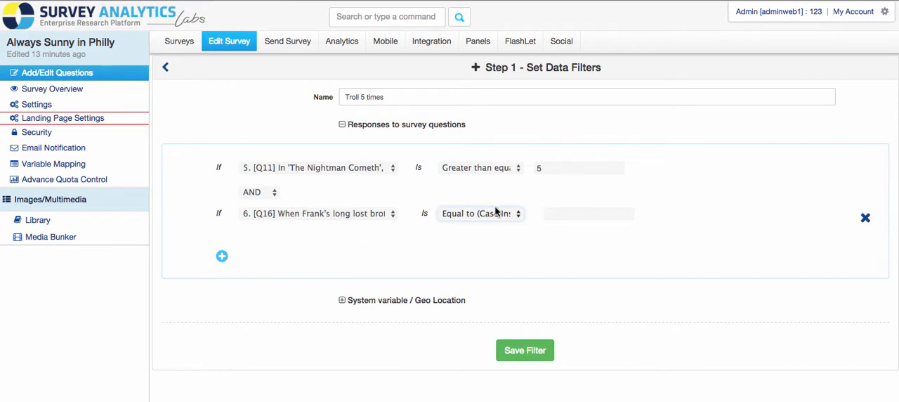
left_click(481, 214)
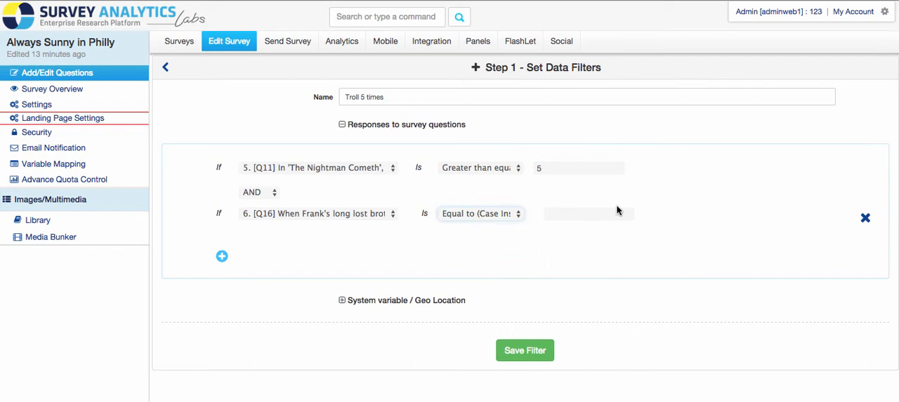
left_click(589, 214)
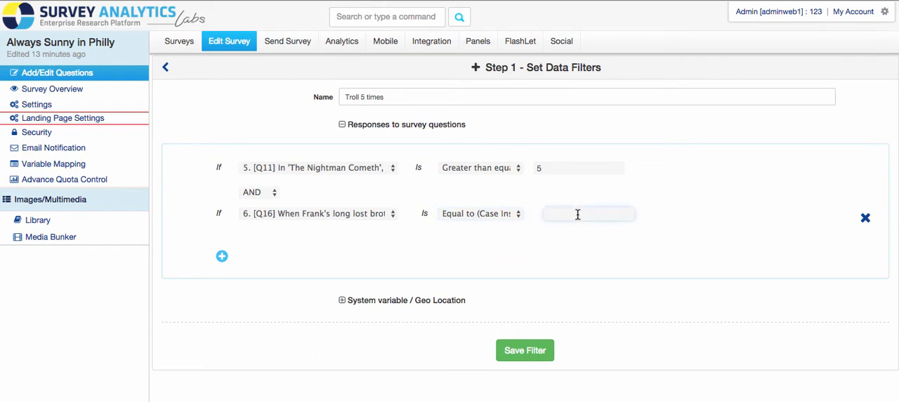
type("Shay")
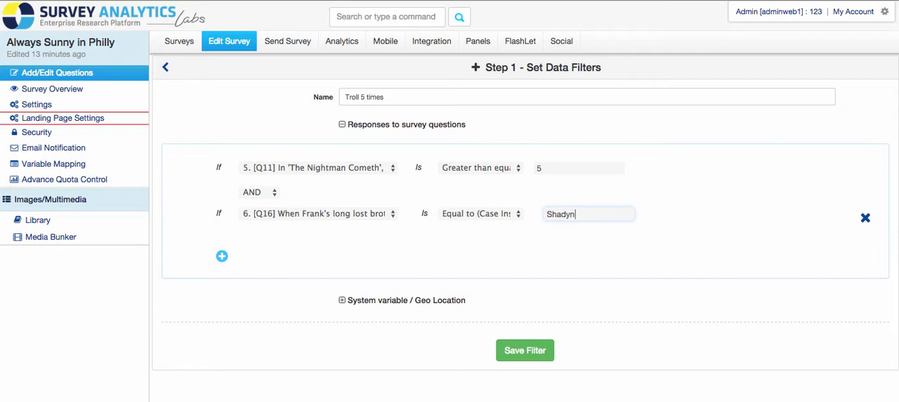
type("asty")
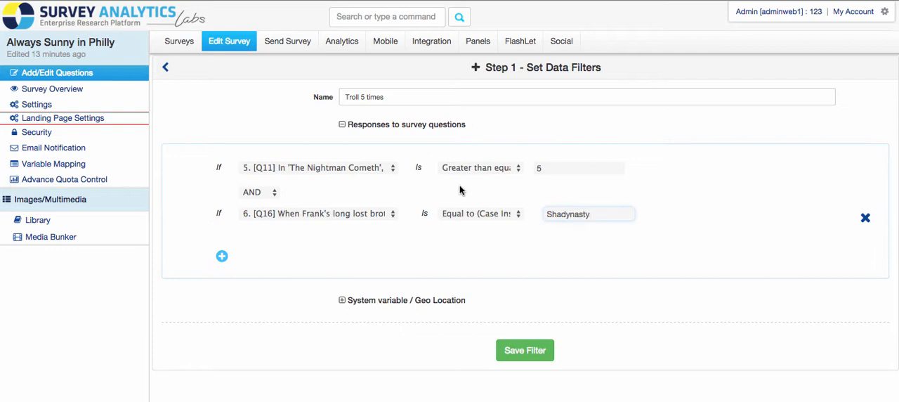
Step: Keep the case-insensitive Equal to match and save the Troll 5 times filter
left_click(480, 214)
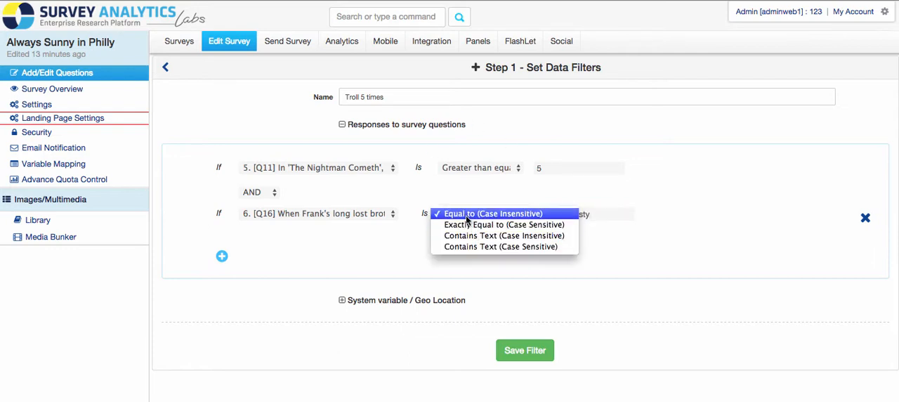
mouse_move(498, 218)
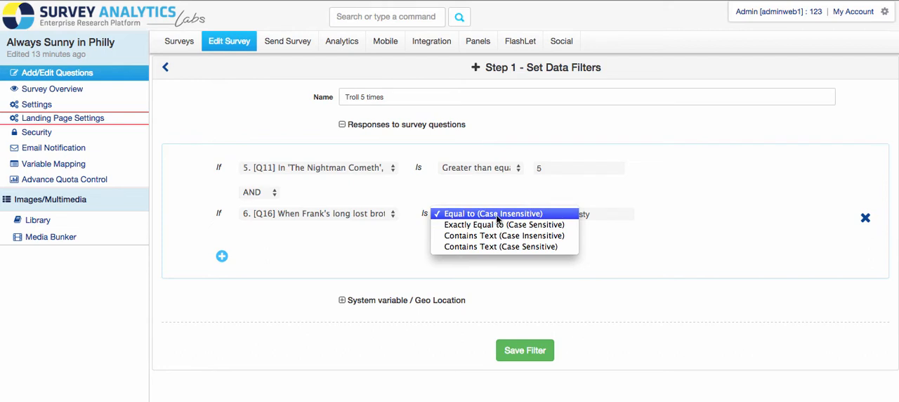
mouse_move(503, 236)
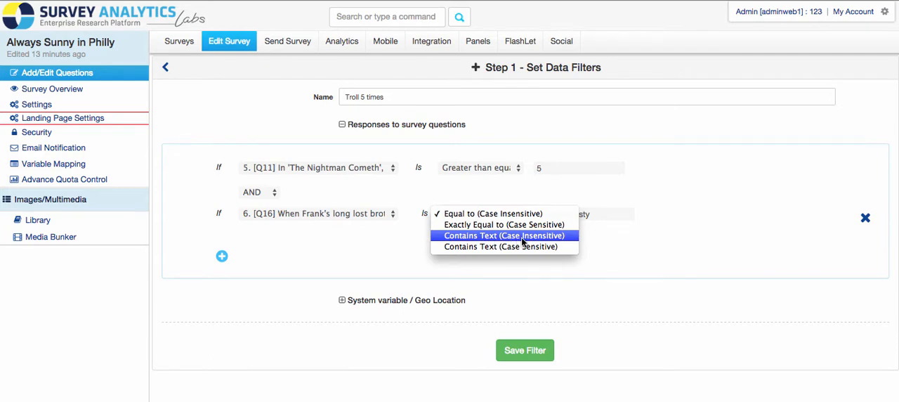
mouse_move(452, 185)
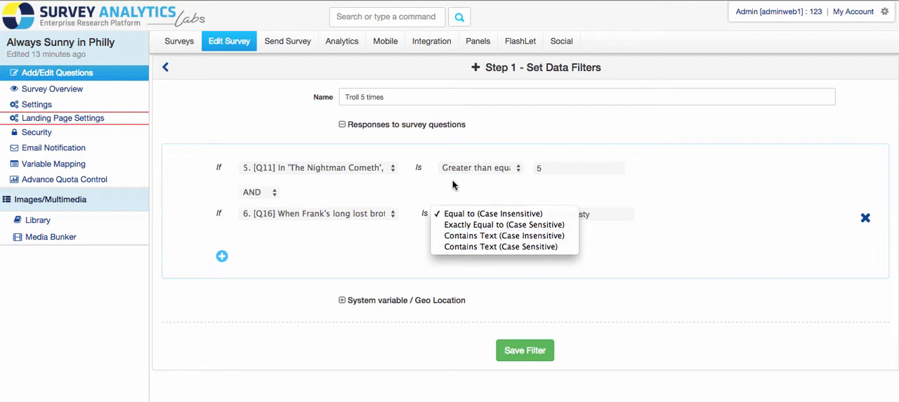
left_click(494, 213)
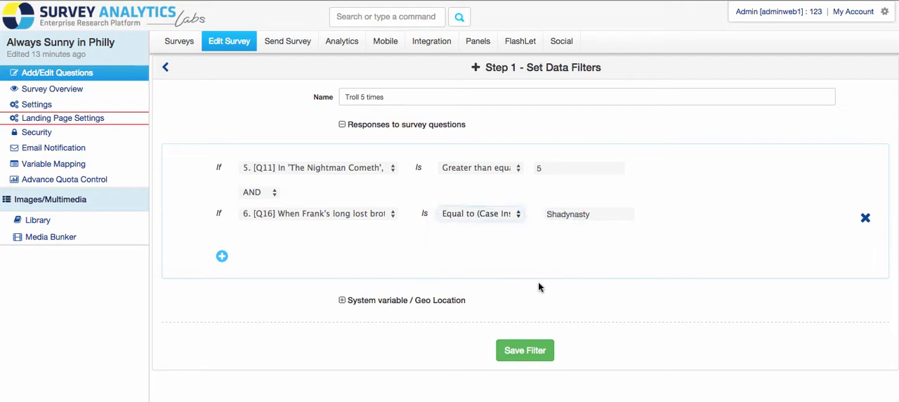
left_click(525, 350)
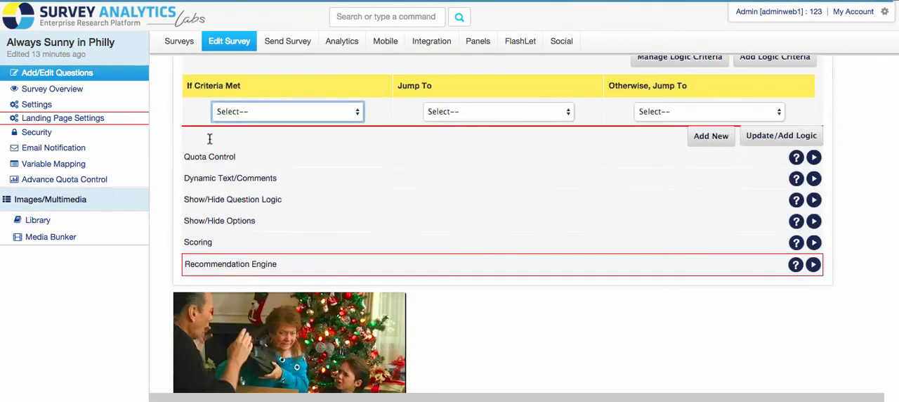
Step: Select Troll 5 times as the If Criteria Met filter for the branching rule
left_click(287, 111)
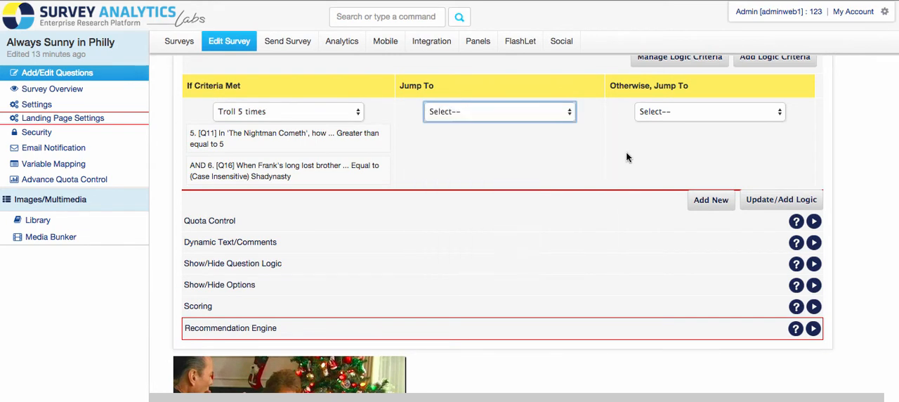
scroll("down", 3)
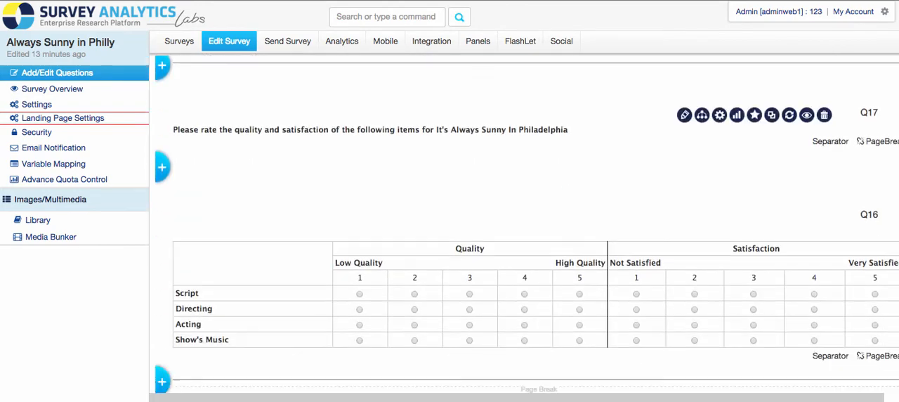
scroll("down", 3)
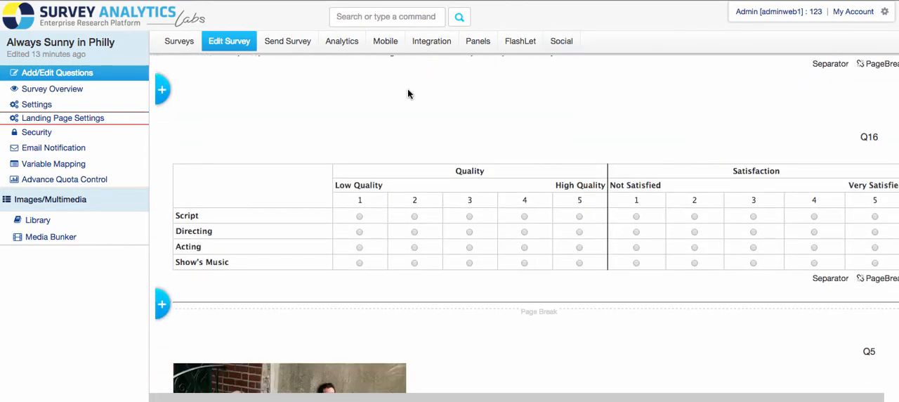
mouse_move(311, 104)
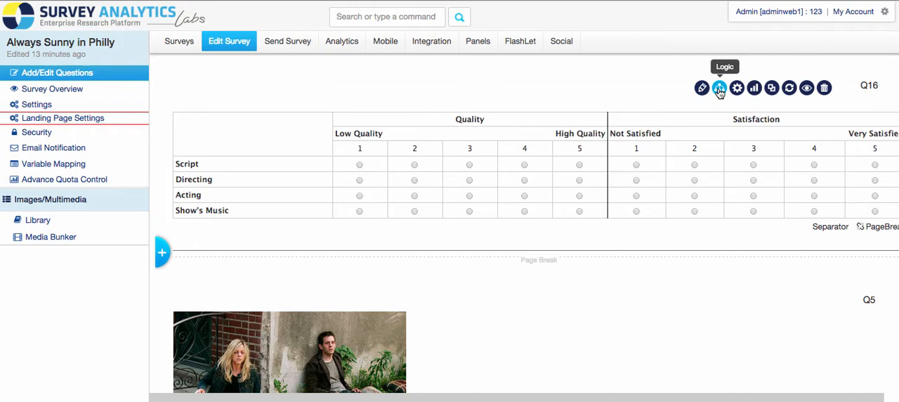
scroll("down", 3)
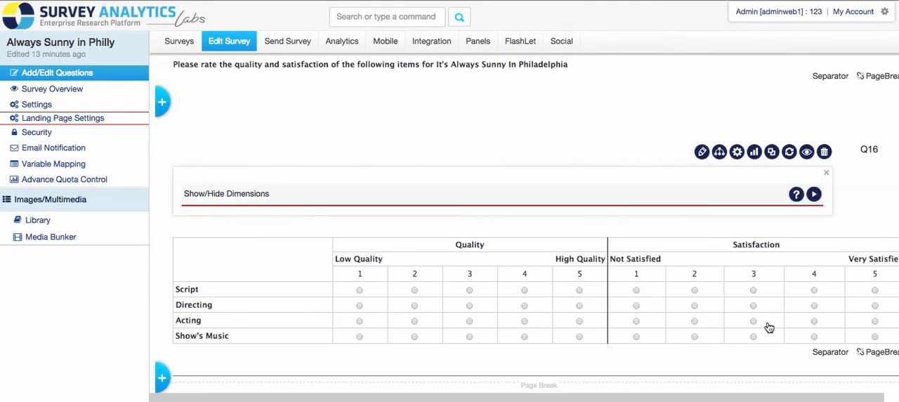
mouse_move(186, 273)
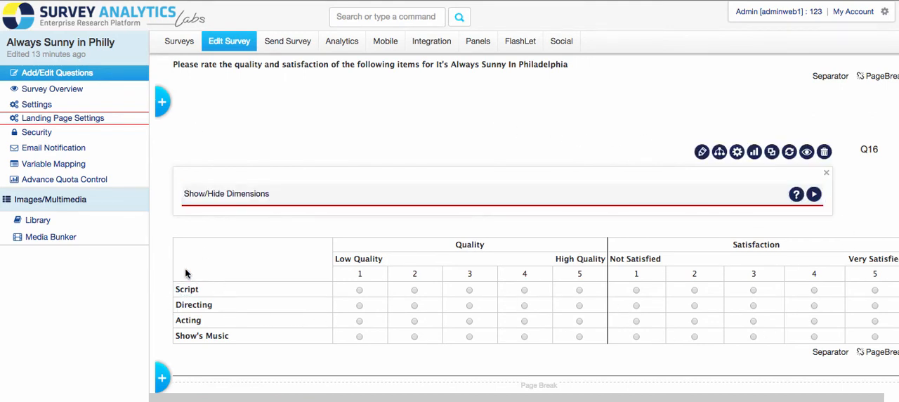
mouse_move(163, 278)
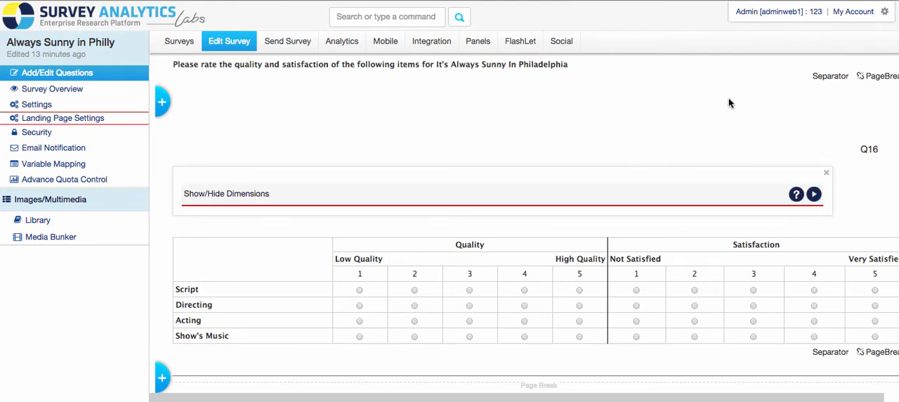
scroll("down", 3)
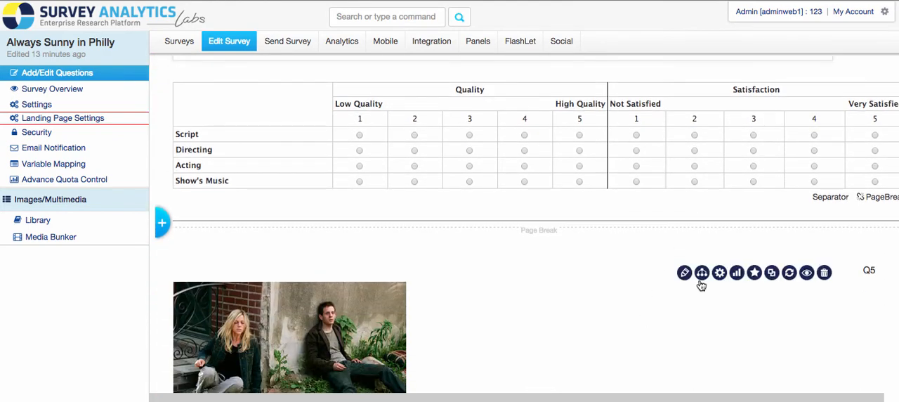
Step: Show Q5's logic options and add a new logic criterion for compound branching
left_click(701, 272)
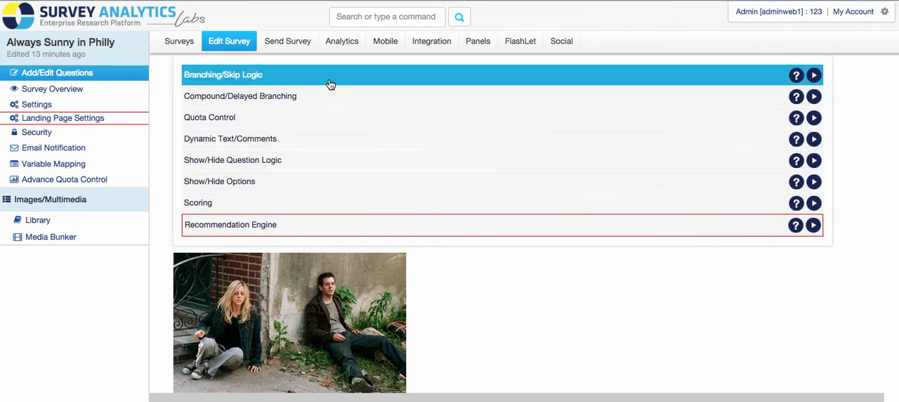
mouse_move(326, 85)
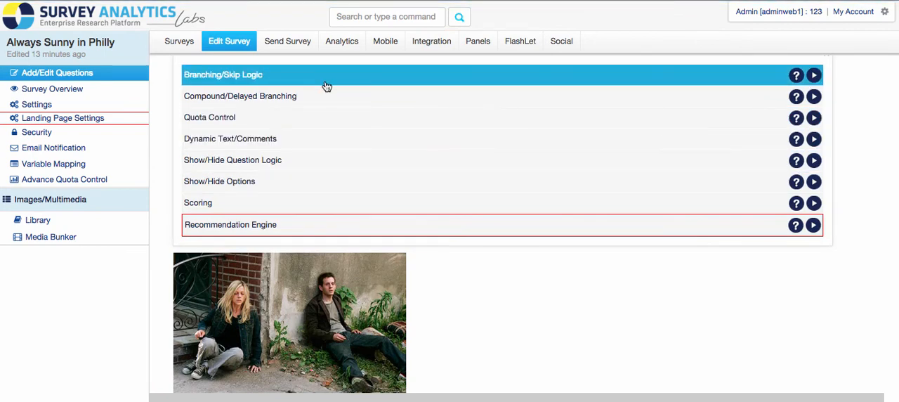
mouse_move(239, 95)
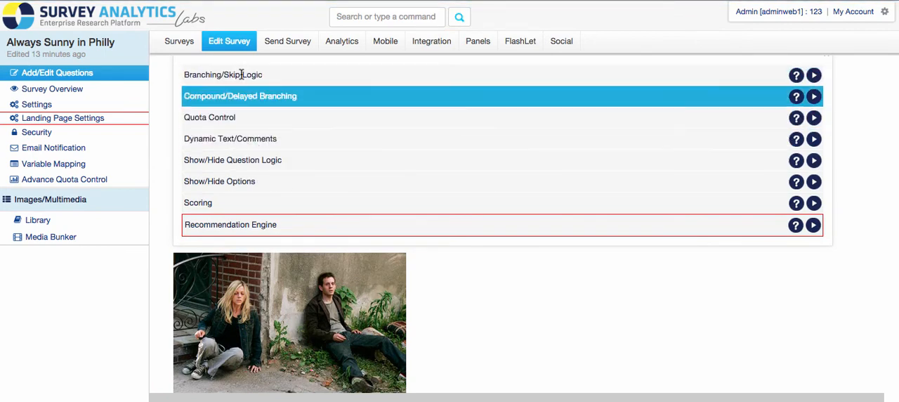
mouse_move(278, 104)
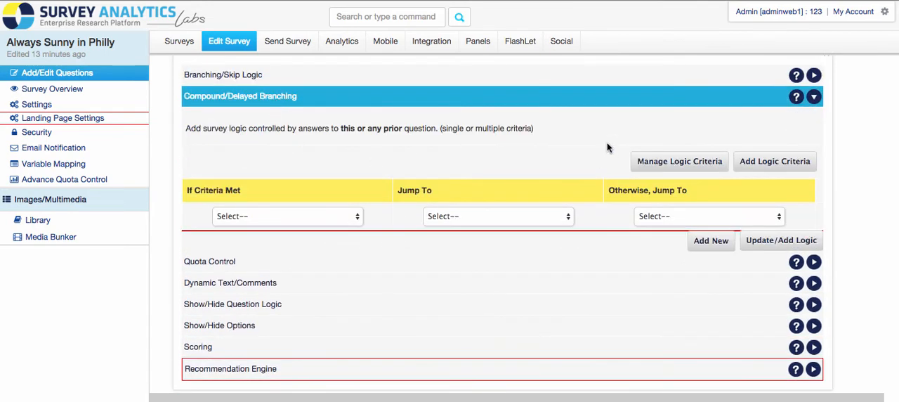
mouse_move(583, 147)
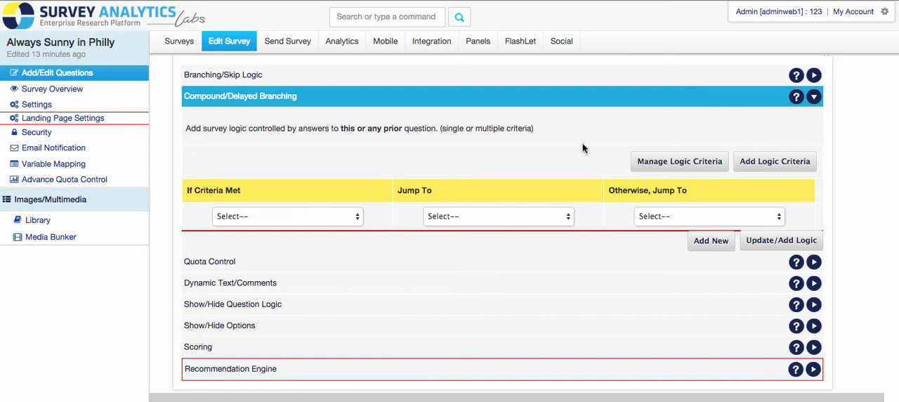
left_click(814, 368)
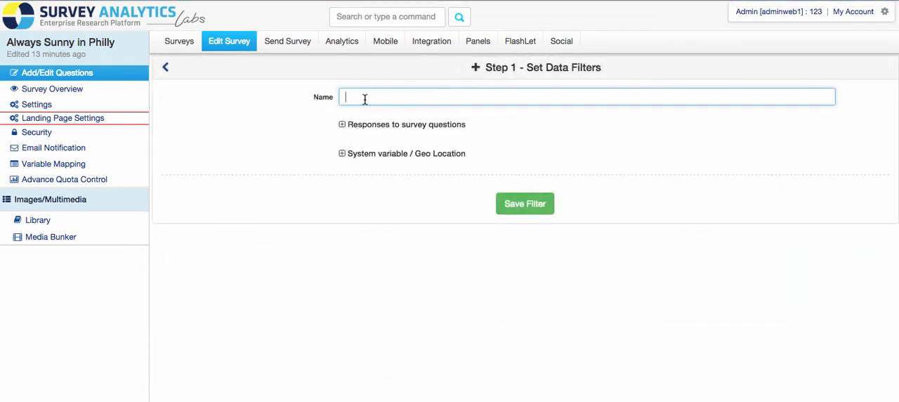
Step: Name the filter 'side by side' with condition Q16 Quality Acting = 5
type("side by side")
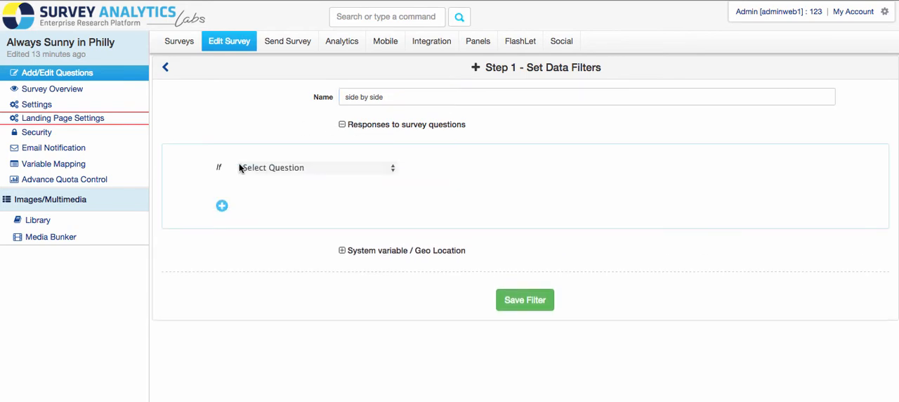
mouse_move(266, 167)
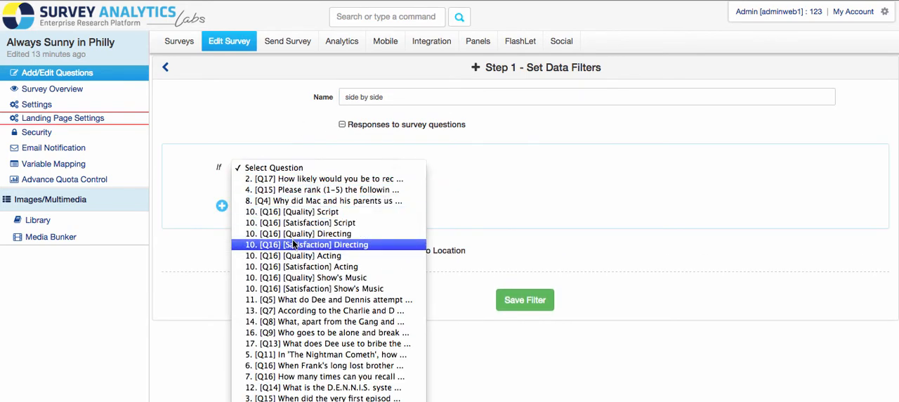
mouse_move(302, 256)
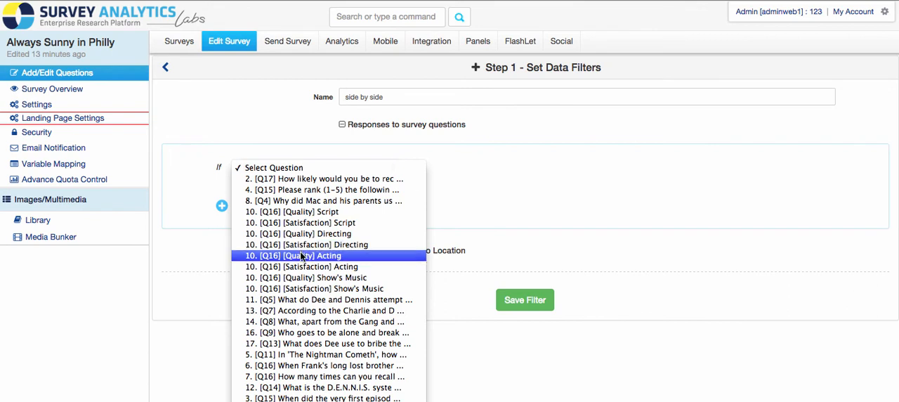
left_click(303, 256)
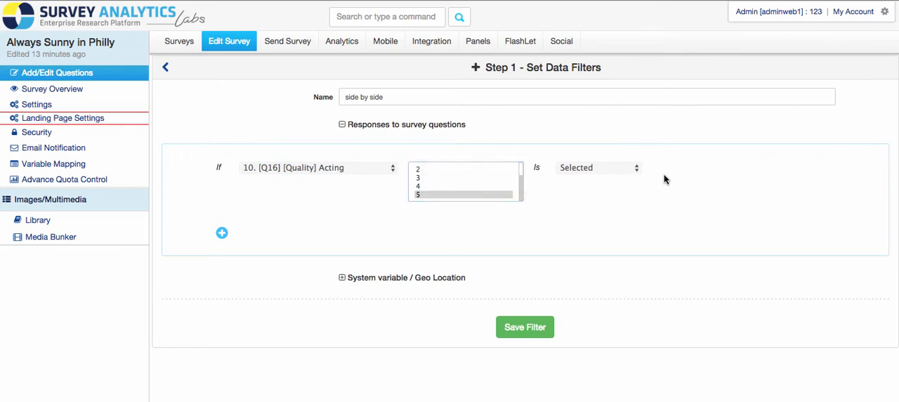
left_click(464, 194)
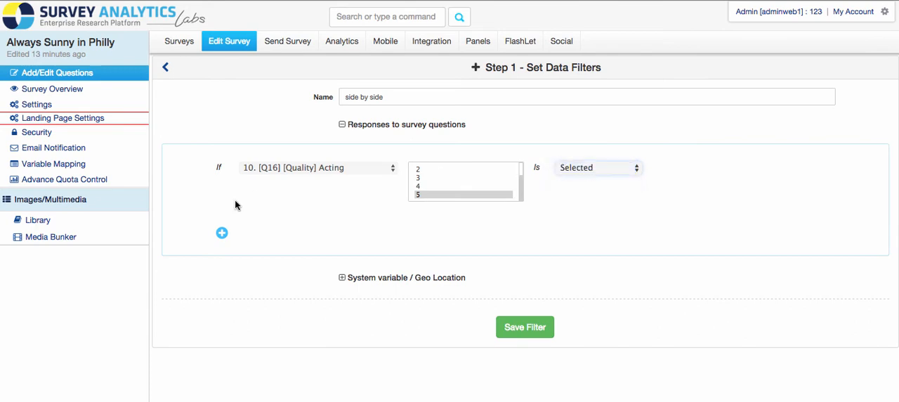
Step: Add AND condition Q16 Satisfaction Acting = 5 and save the filter
left_click(222, 233)
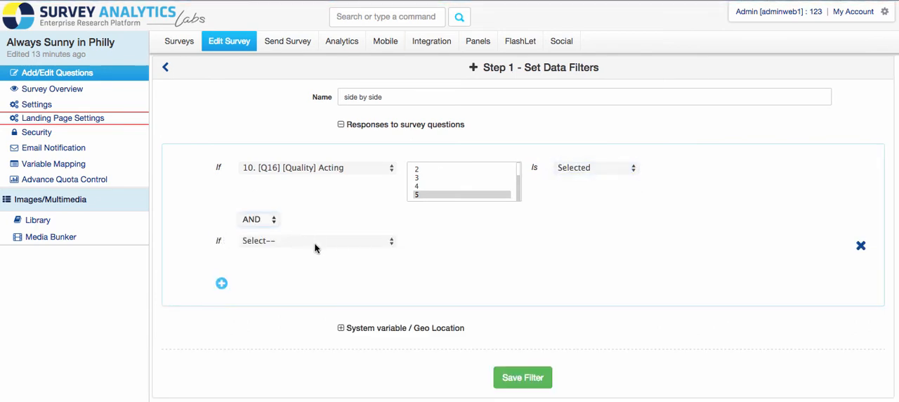
left_click(316, 240)
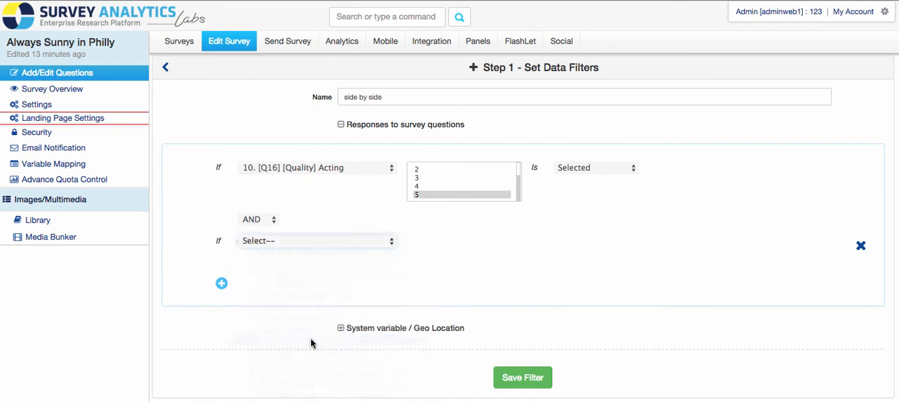
left_click(316, 240)
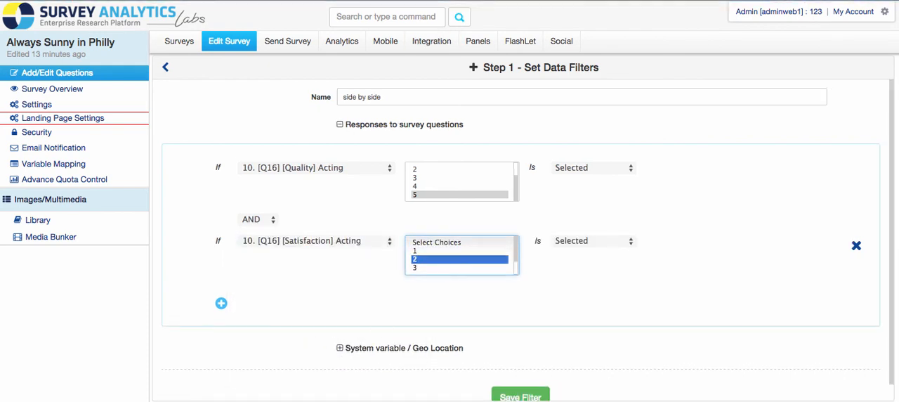
left_click(436, 267)
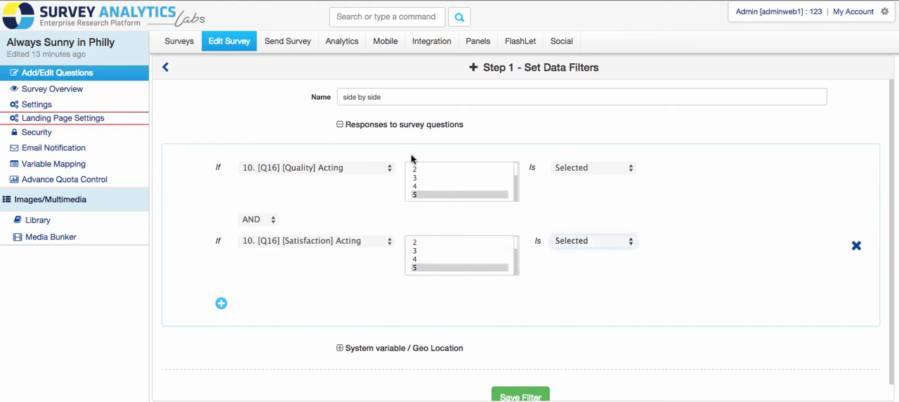
mouse_move(444, 186)
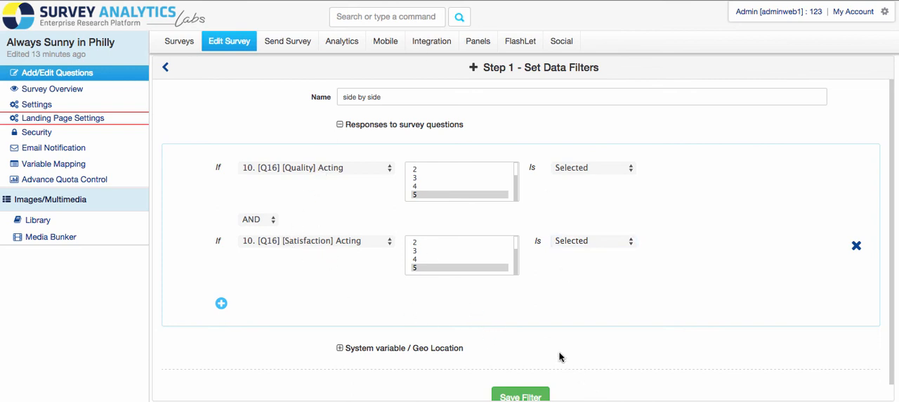
scroll("down", 3)
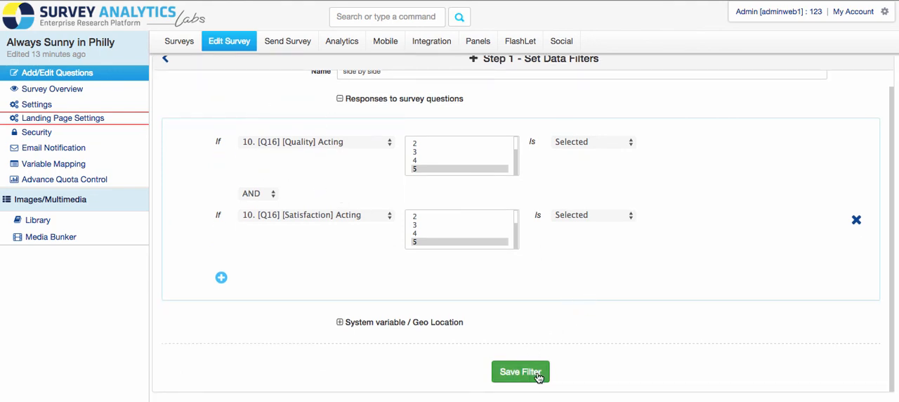
left_click(520, 371)
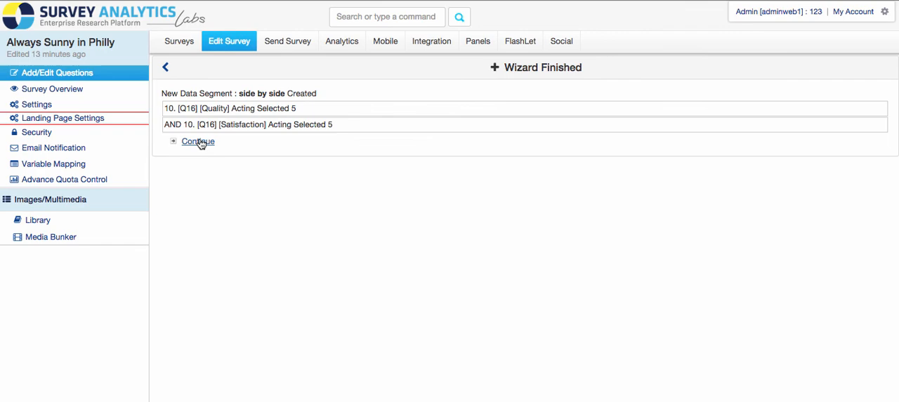
Step: Pick the 'side by side' filter as Q5's branch criterion, routing non-matching respondents to the Thank You Page
left_click(174, 140)
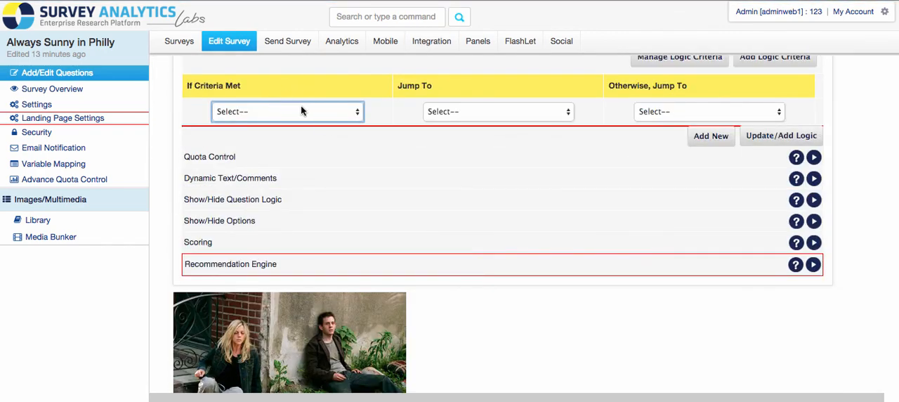
left_click(287, 111)
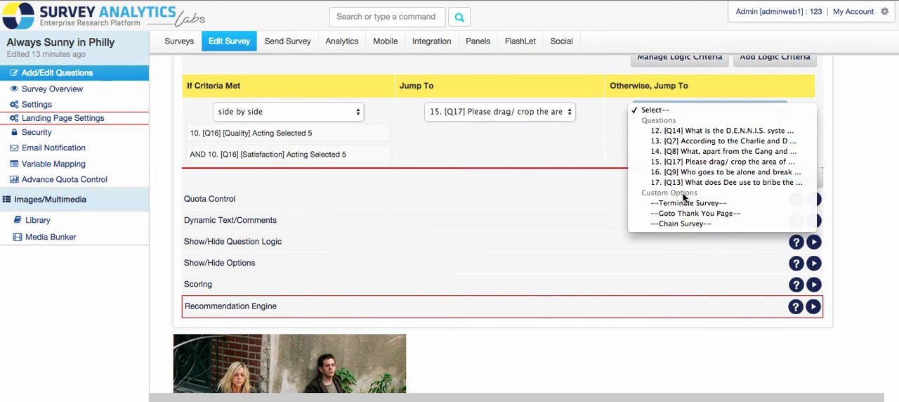
left_click(694, 214)
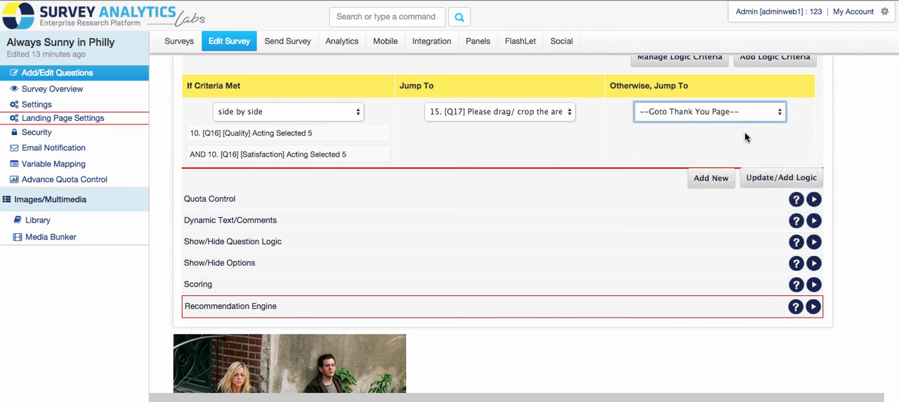
mouse_move(801, 241)
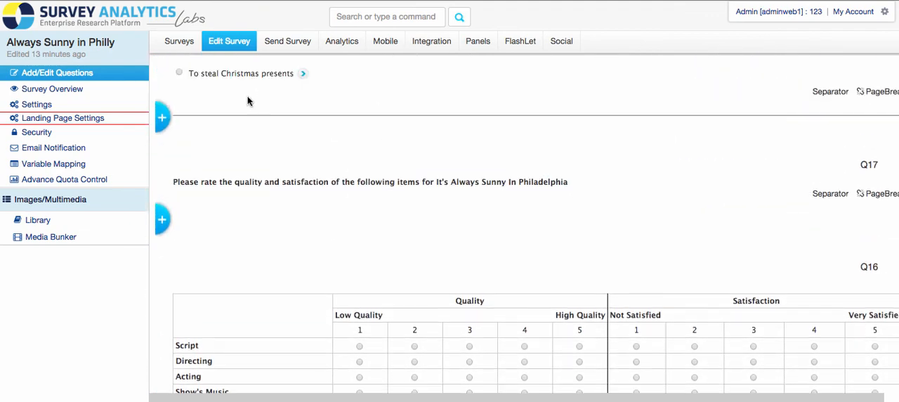
mouse_move(256, 92)
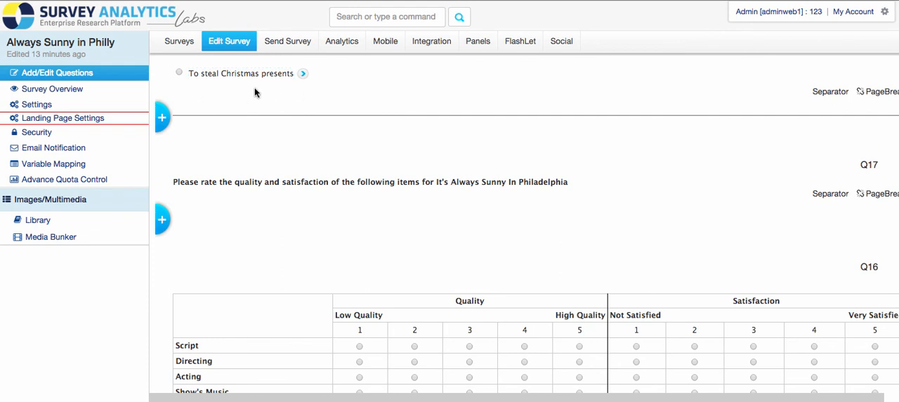